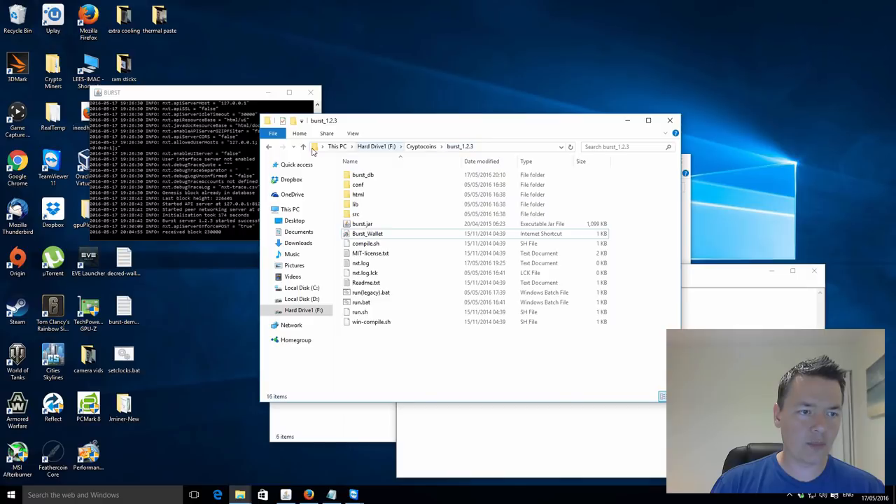
pyautogui.moveTo(460, 132)
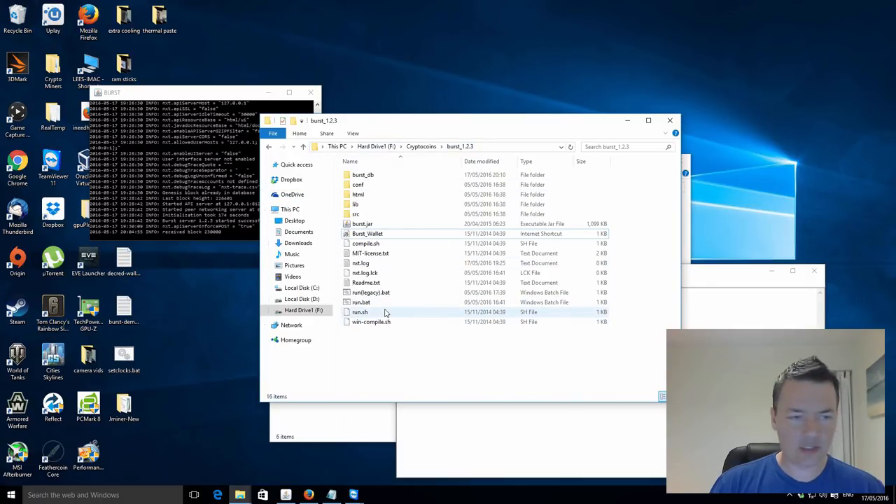
pyautogui.moveTo(375, 303)
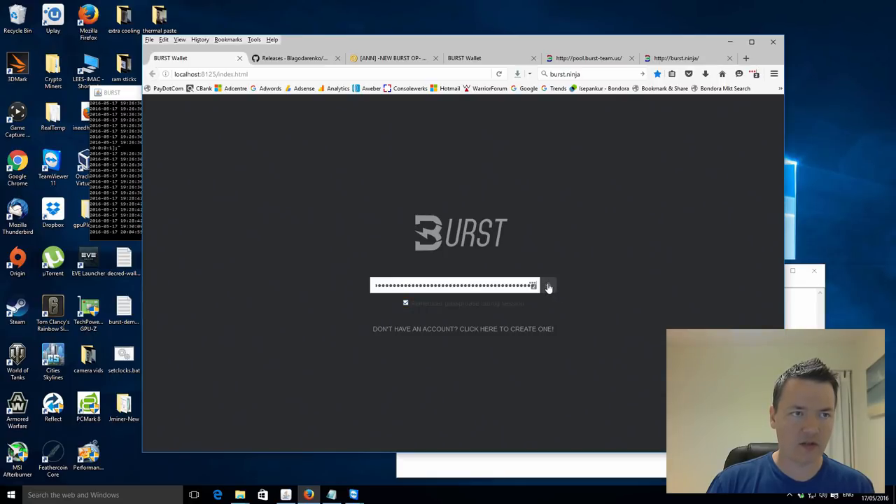
# - Log in with the passphrase to reach the dashboard showing balance 206 and recent transactions
pyautogui.click(546, 286)
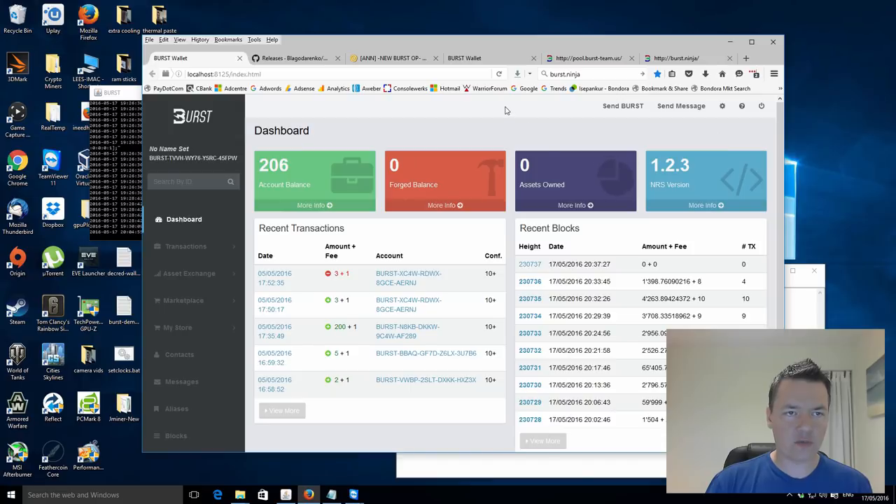
pyautogui.moveTo(484, 118)
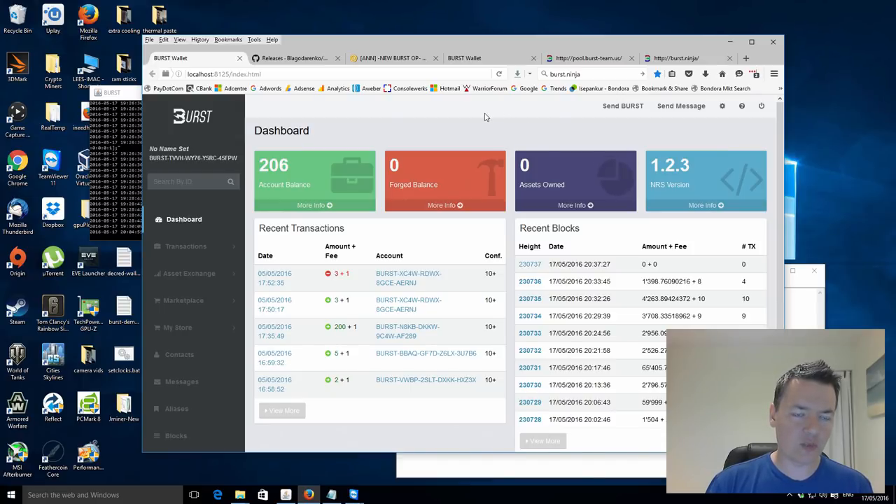
pyautogui.moveTo(470, 137)
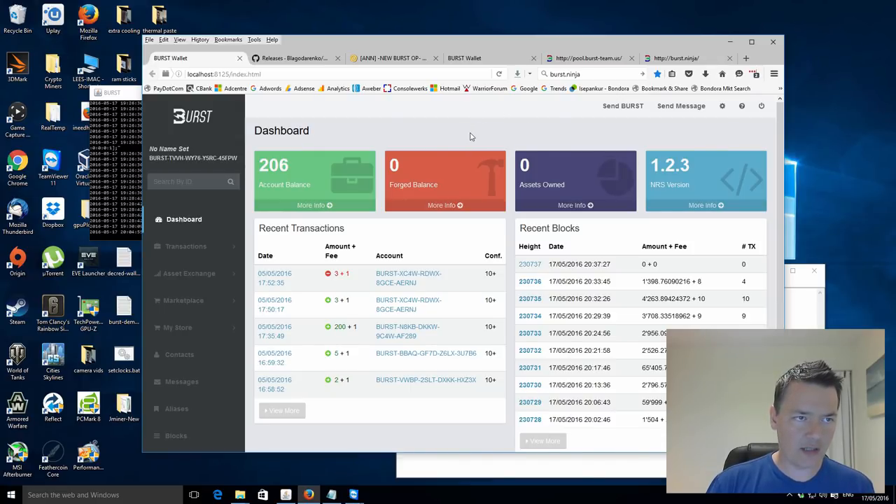
pyautogui.moveTo(473, 157)
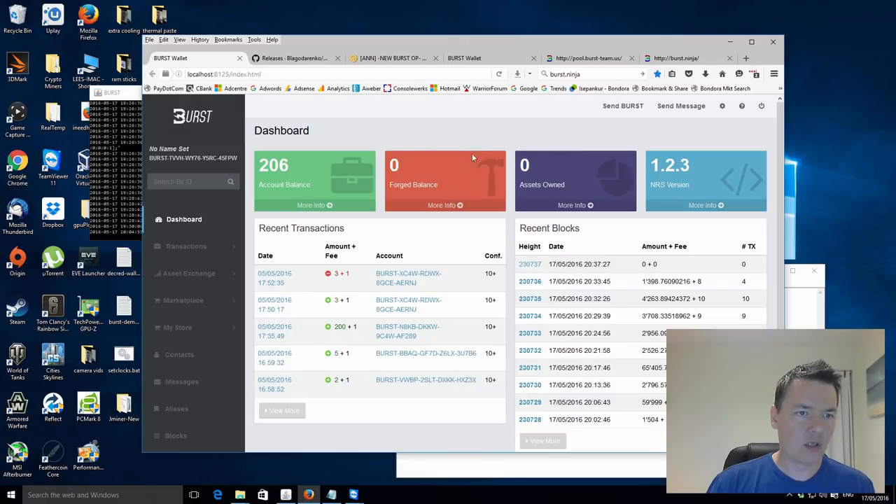
pyautogui.moveTo(500, 135)
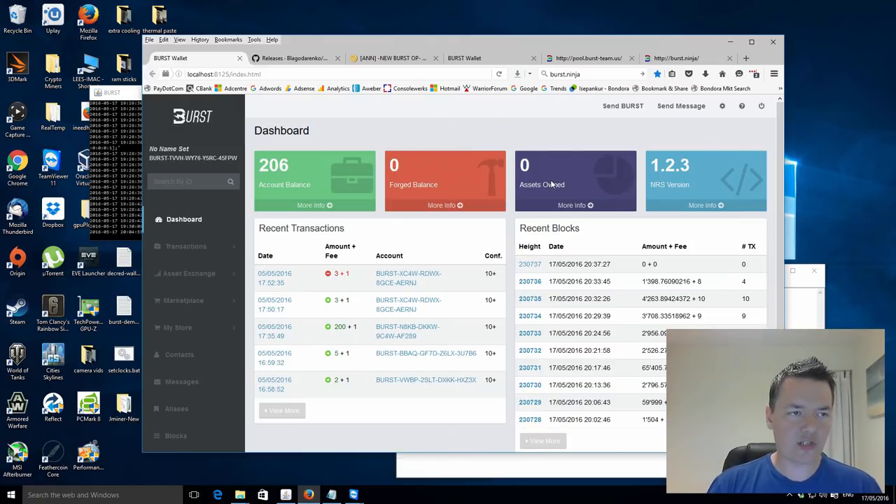
pyautogui.moveTo(499, 135)
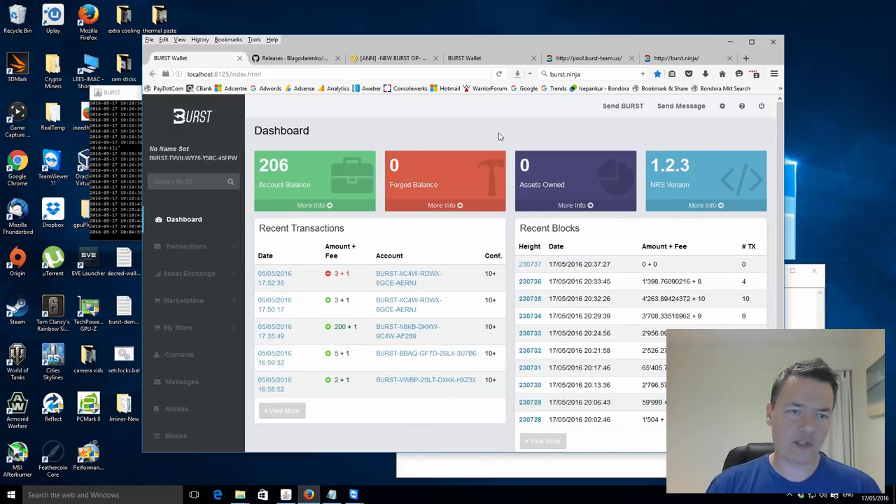
pyautogui.moveTo(510, 132)
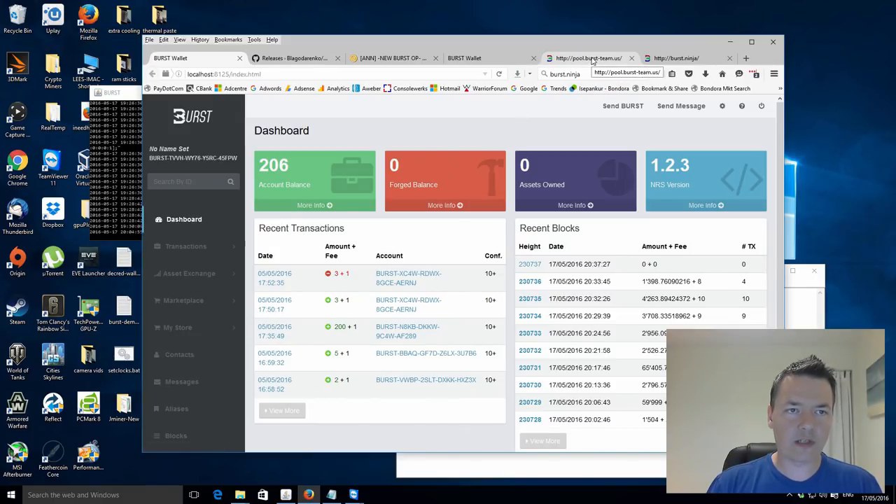
pyautogui.click(588, 59)
pyautogui.write('rewardassignment')
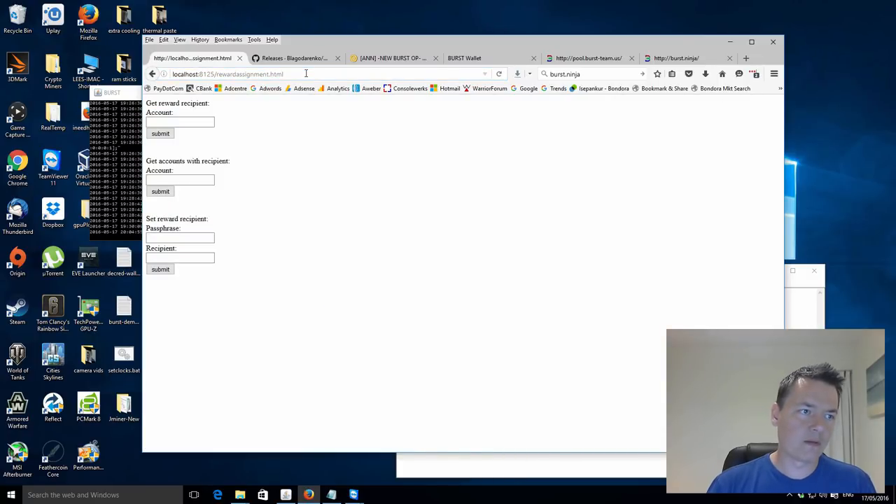
# - Submit the set-reward-recipient form with the pool account as Recipient and the account passphrase
pyautogui.click(179, 238)
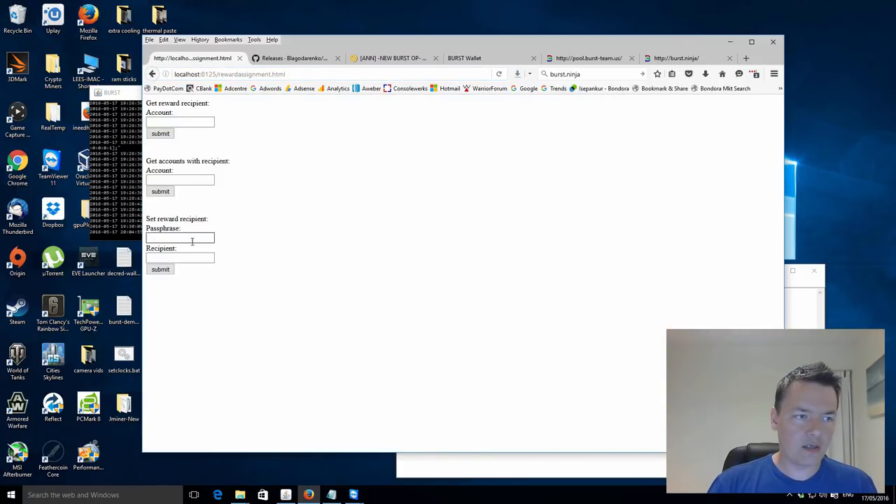
pyautogui.click(179, 238)
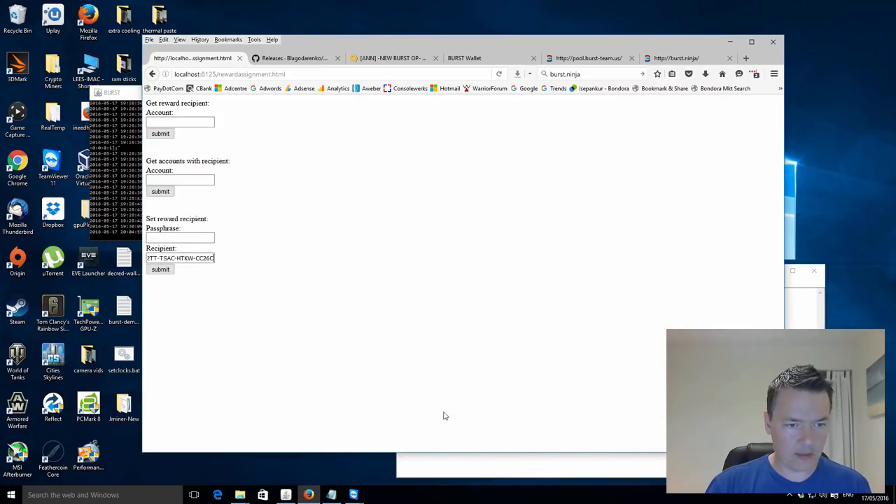
pyautogui.click(331, 494)
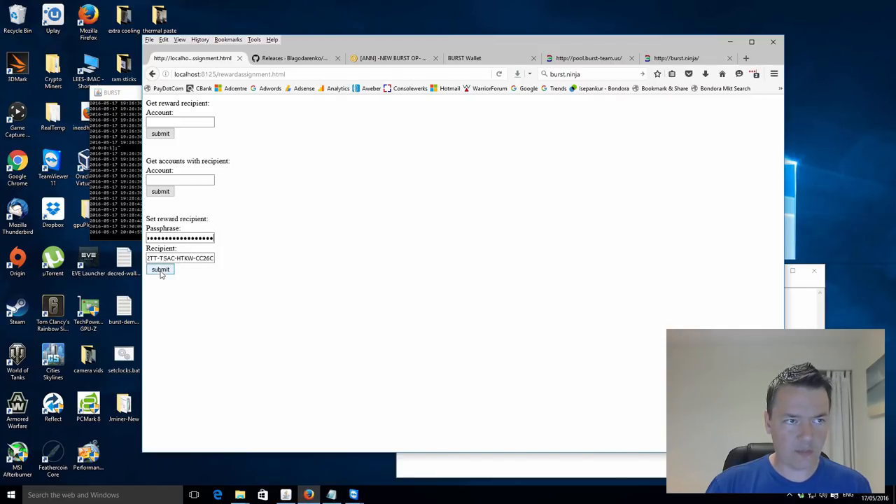
pyautogui.click(160, 269)
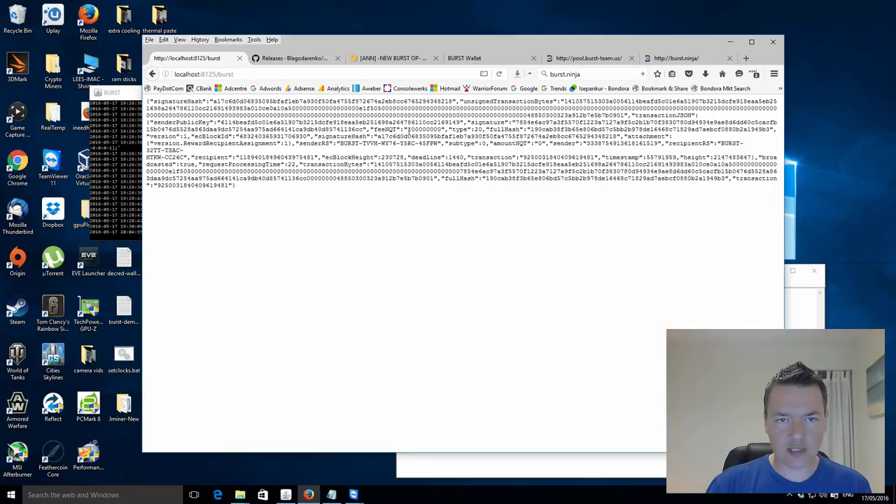
pyautogui.moveTo(434, 218)
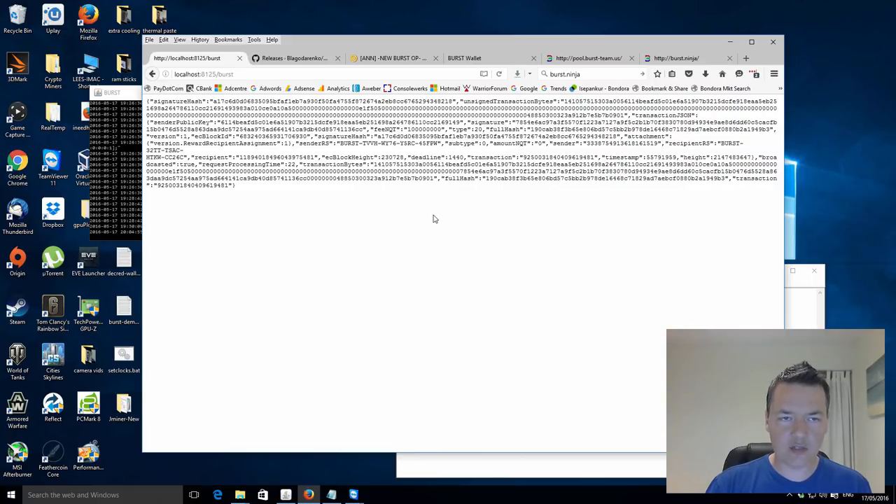
# - Leave the JSON transaction response and return to the wallet login page
pyautogui.click(210, 73)
pyautogui.write('index.html')
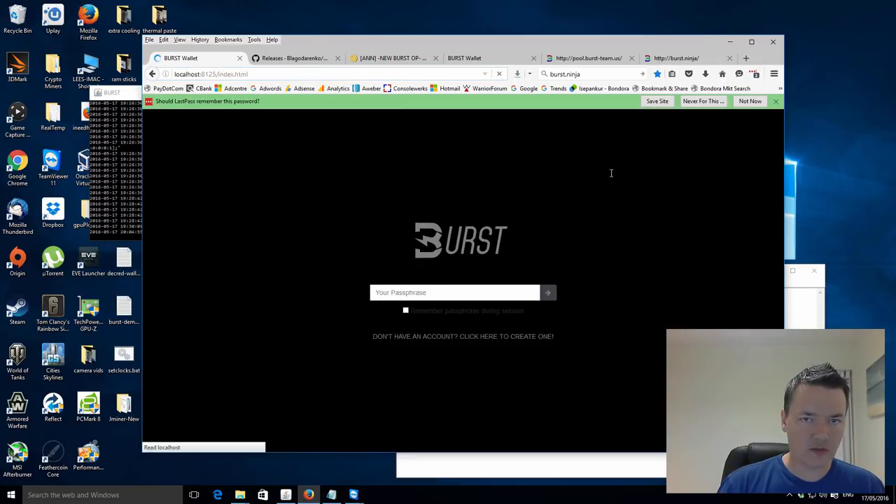
# - Paste the passphrase and log back in, showing the 205 balance and new reward assignment transaction
pyautogui.rightClick(413, 292)
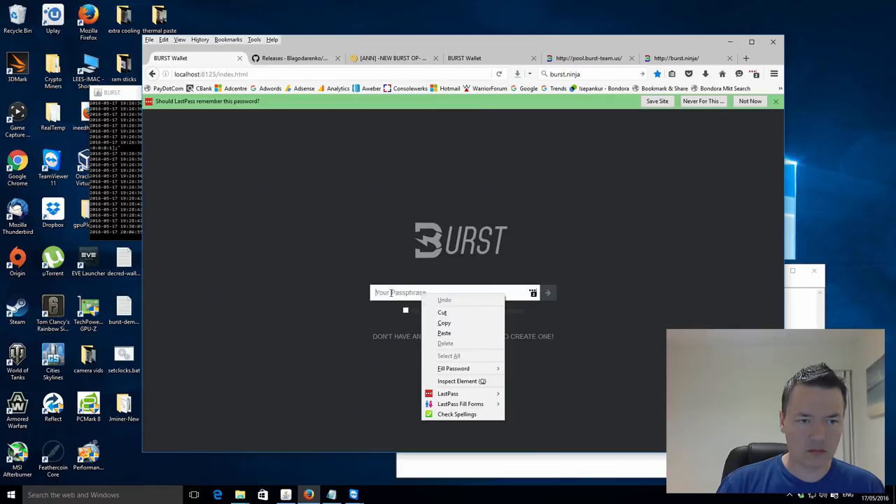
pyautogui.click(444, 333)
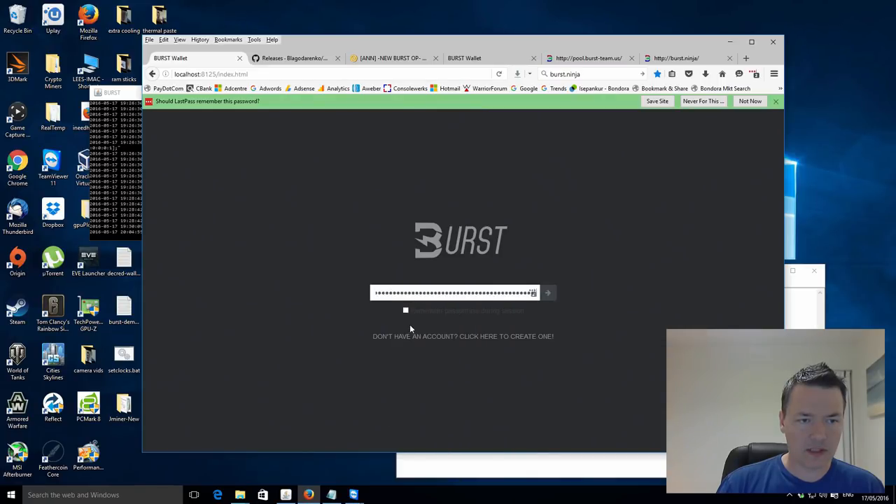
pyautogui.click(546, 293)
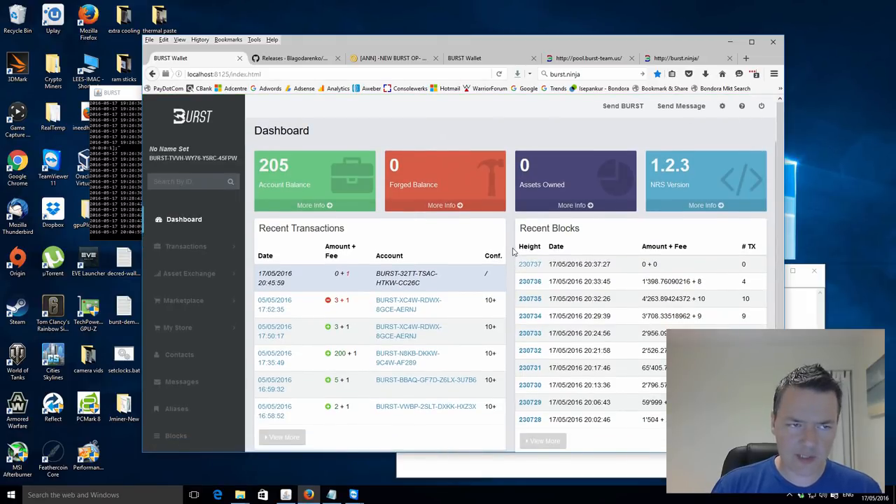
pyautogui.moveTo(414, 283)
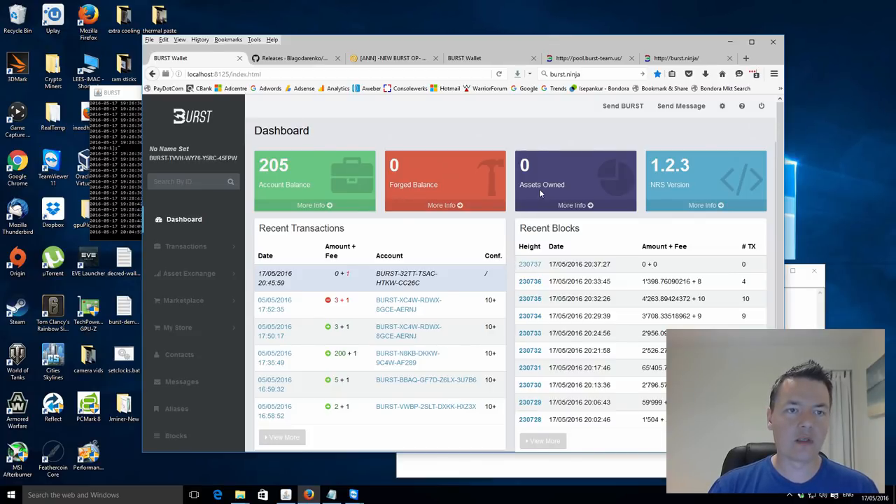
pyautogui.moveTo(525, 119)
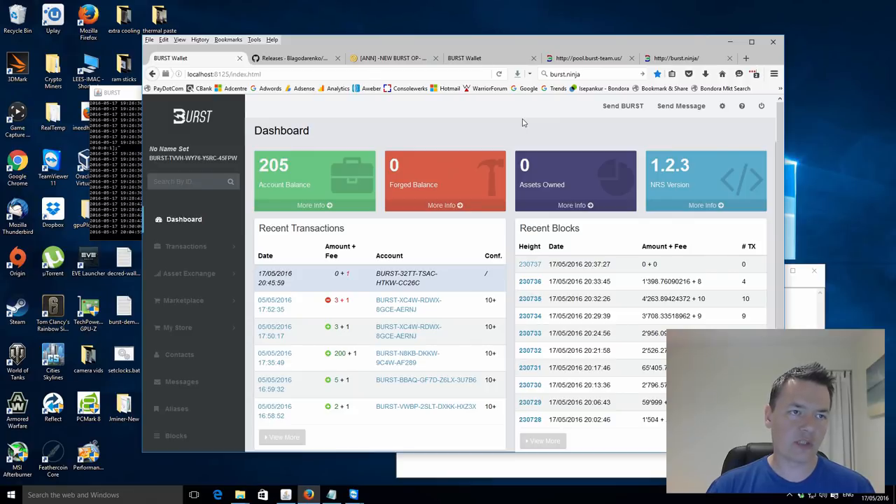
pyautogui.moveTo(583, 107)
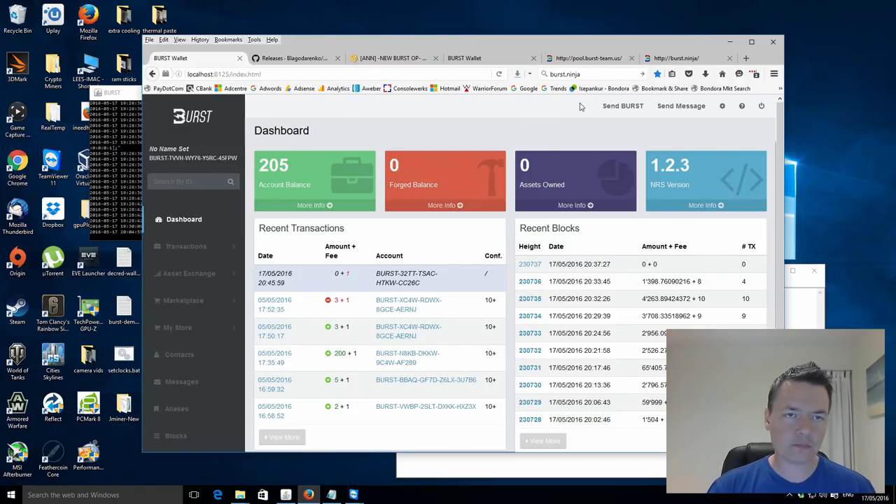
pyautogui.moveTo(575, 112)
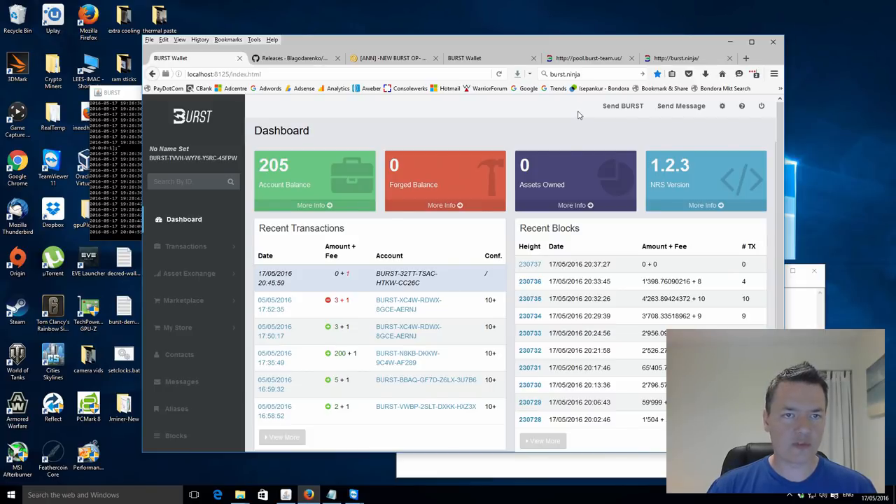
pyautogui.moveTo(586, 121)
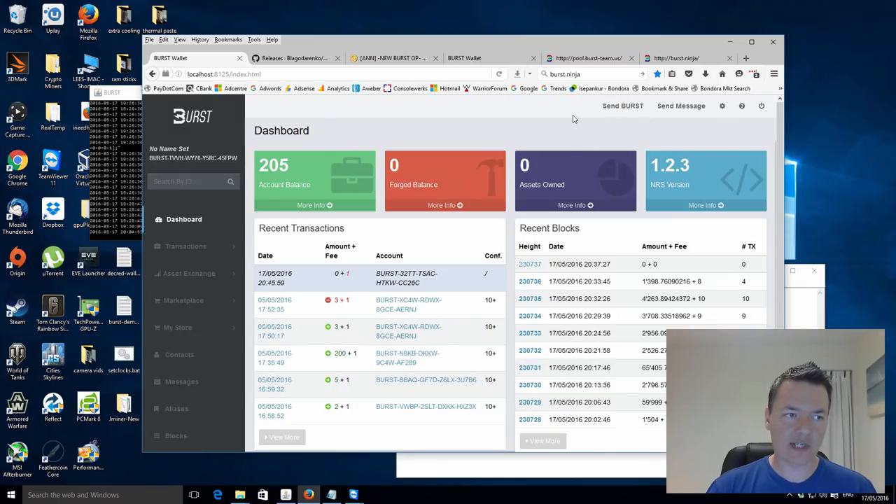
pyautogui.moveTo(602, 120)
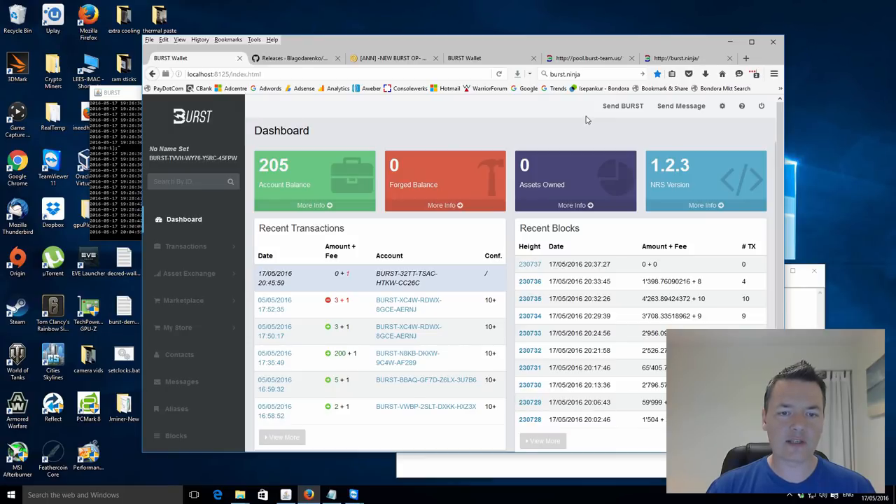
pyautogui.moveTo(585, 126)
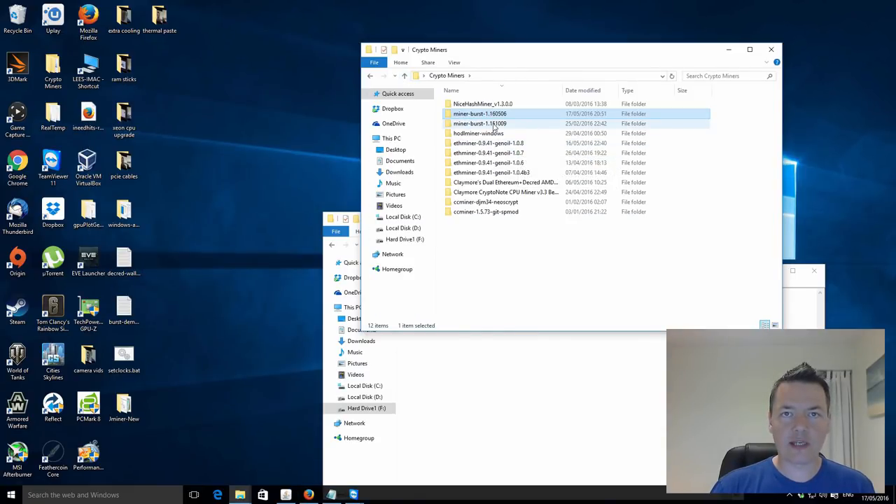
pyautogui.moveTo(488, 123)
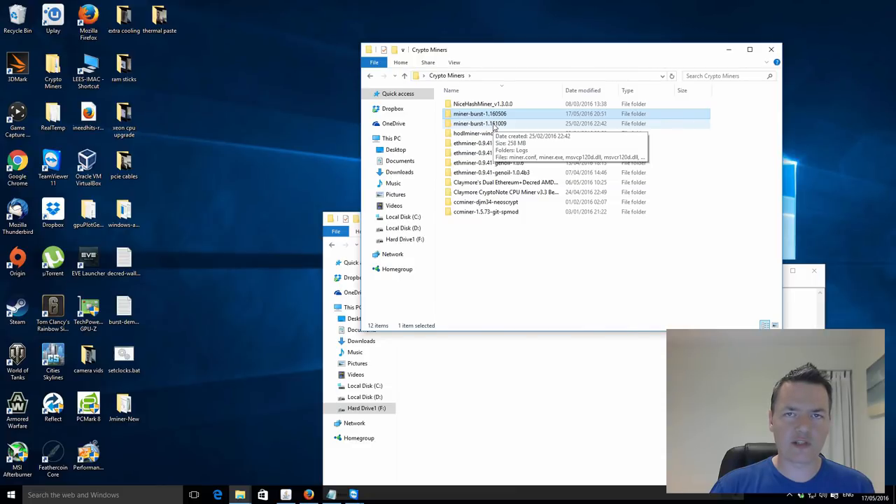
# - Open the latest miner-burst folder and its miner.conf in Notepad
pyautogui.doubleClick(479, 123)
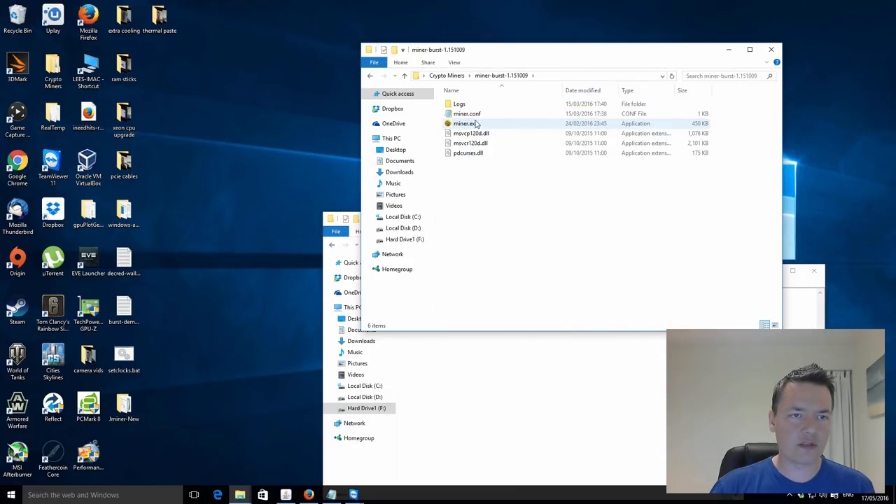
pyautogui.doubleClick(464, 113)
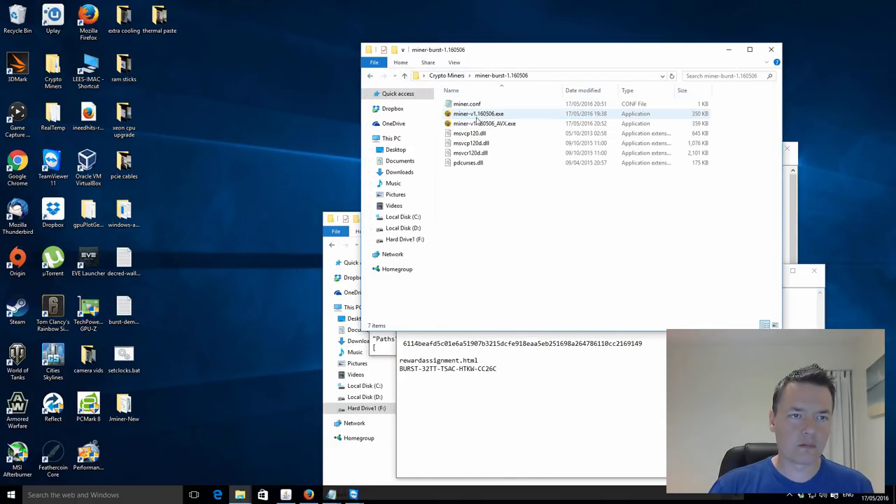
pyautogui.doubleClick(465, 103)
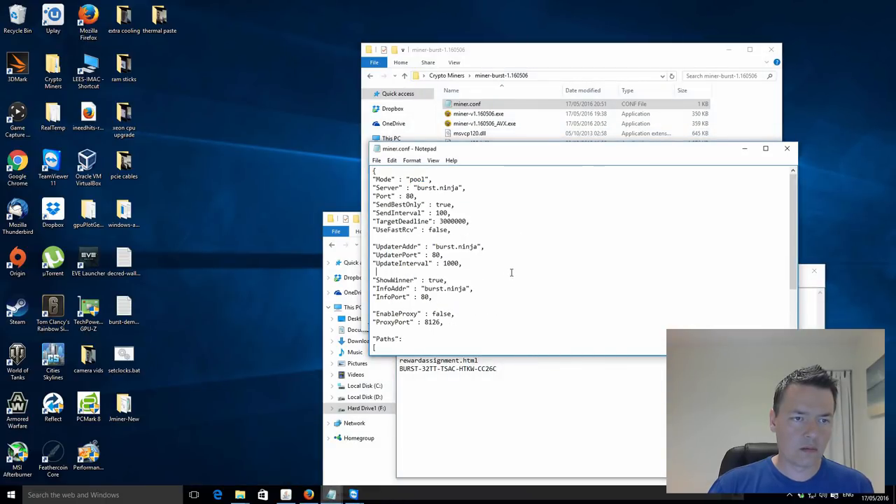
# - Set Server to pool.burst-team.us, Port 8124, remove extra Paths leaving F:\plots, and close miner.conf
pyautogui.doubleClick(441, 188)
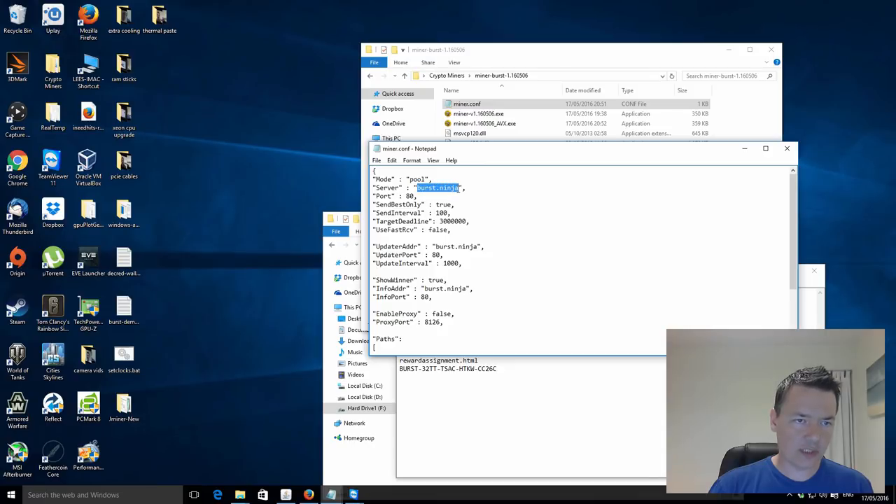
pyautogui.write('pool.burst-team.us')
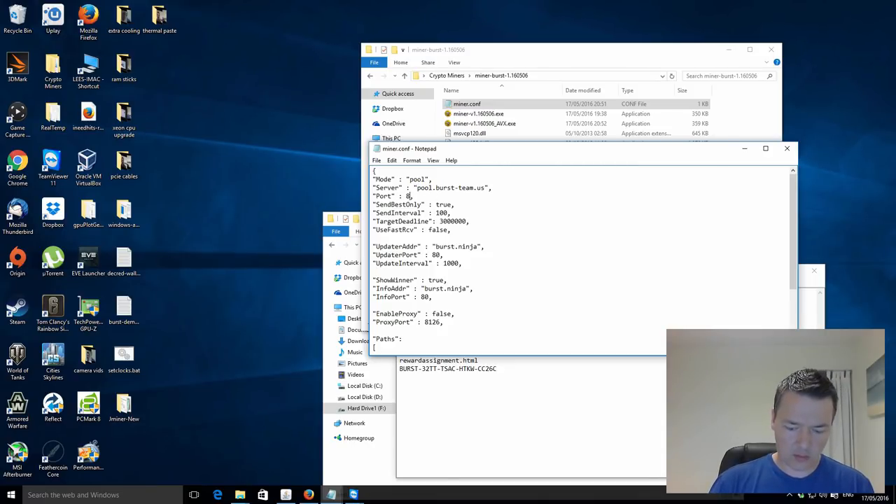
pyautogui.write('124')
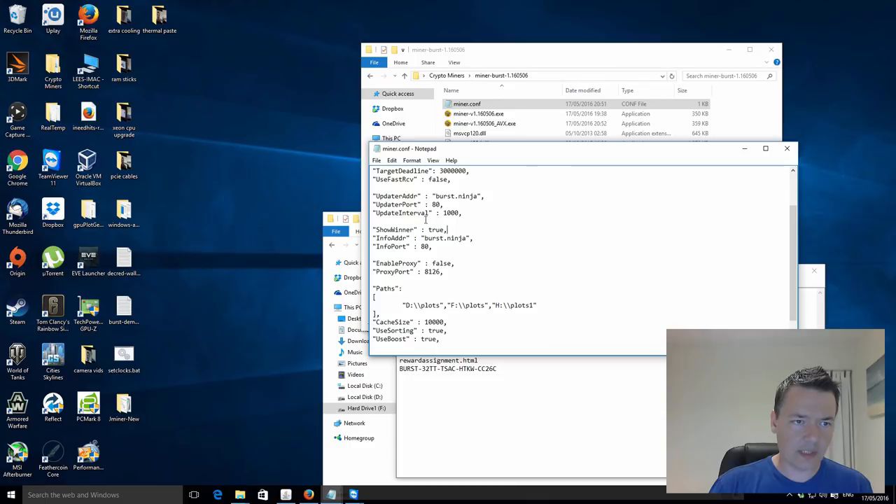
pyautogui.scroll(-3)
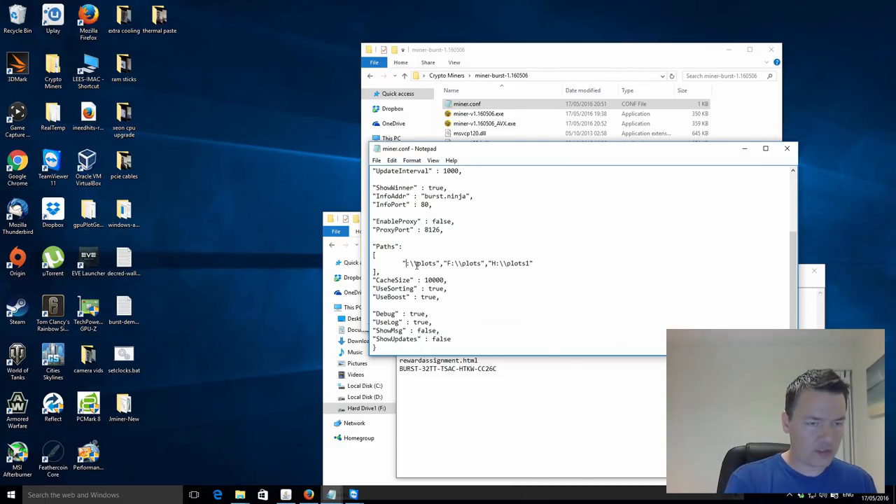
pyautogui.doubleClick(469, 264)
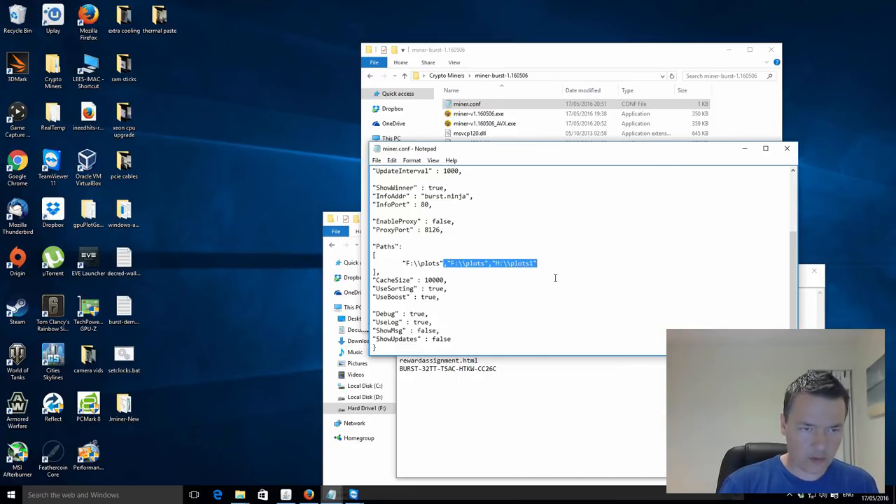
pyautogui.press('Delete')
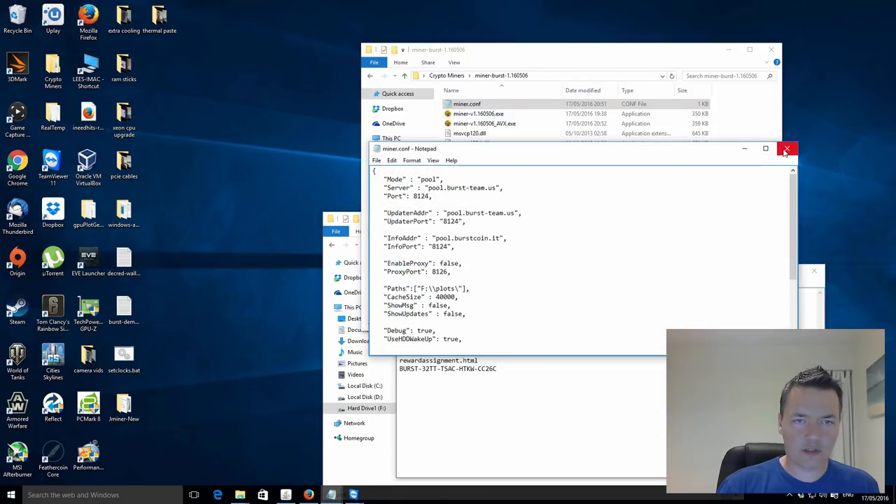
pyautogui.click(784, 149)
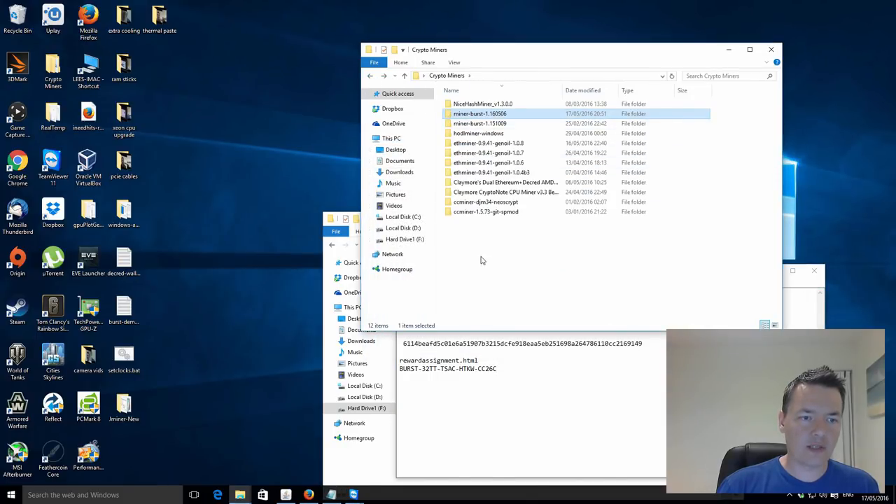
# - Open the miner-burst-1.151009 folder and select its miner.exe for launch
pyautogui.doubleClick(476, 123)
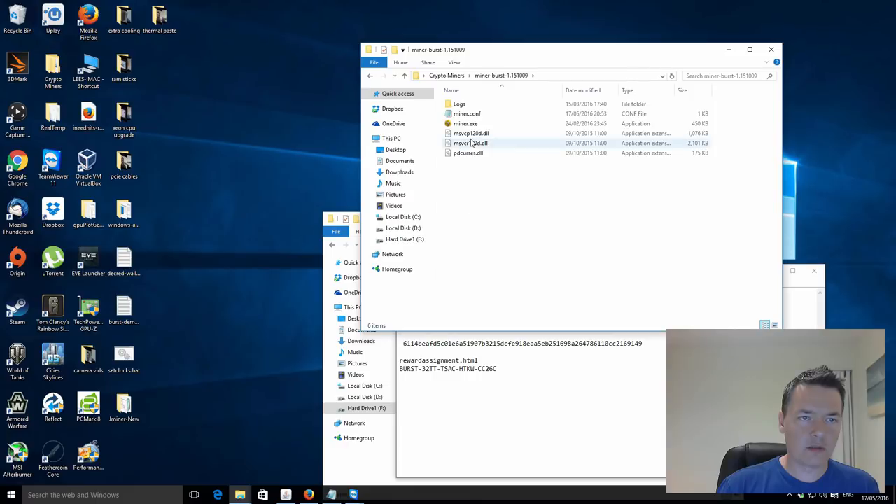
pyautogui.moveTo(465, 123)
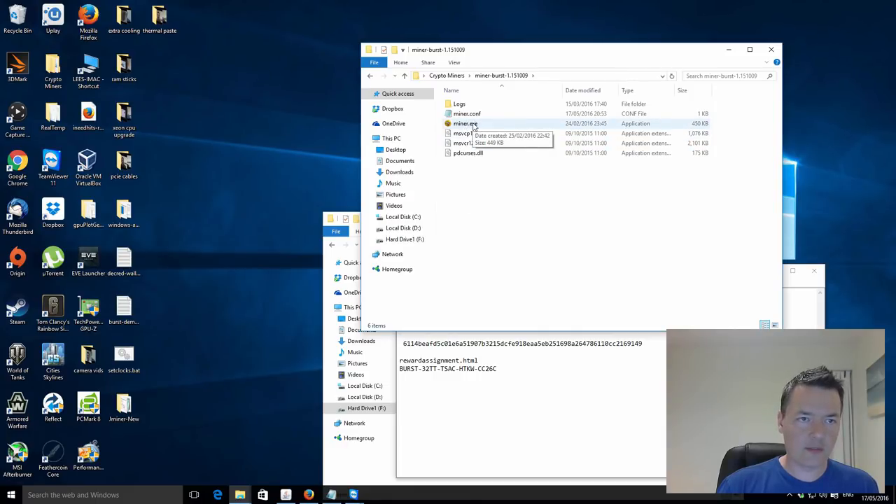
pyautogui.click(465, 123)
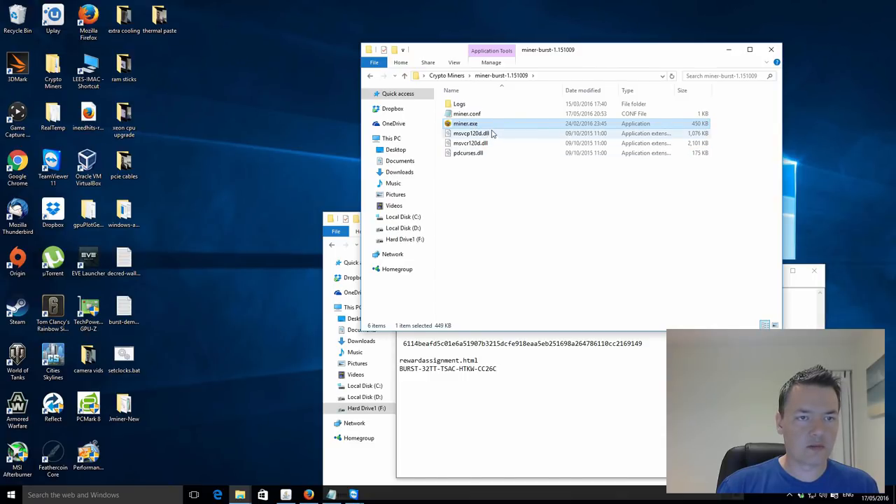
pyautogui.moveTo(479, 126)
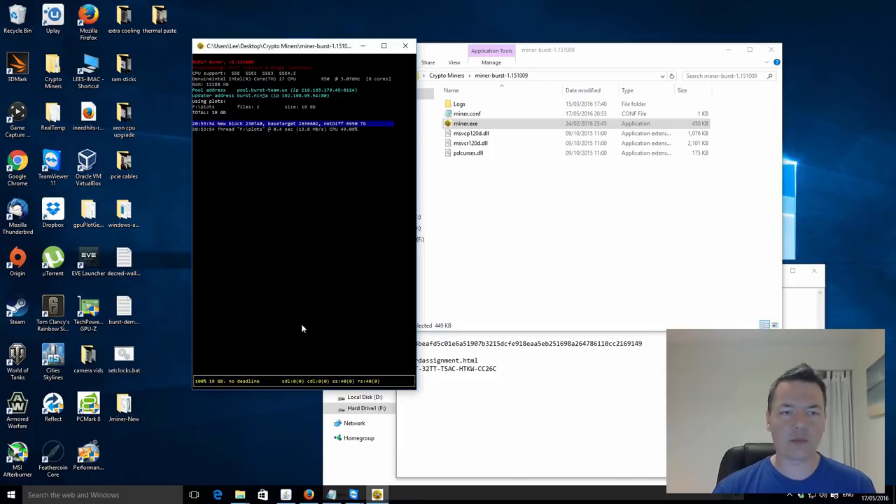
pyautogui.moveTo(304, 277)
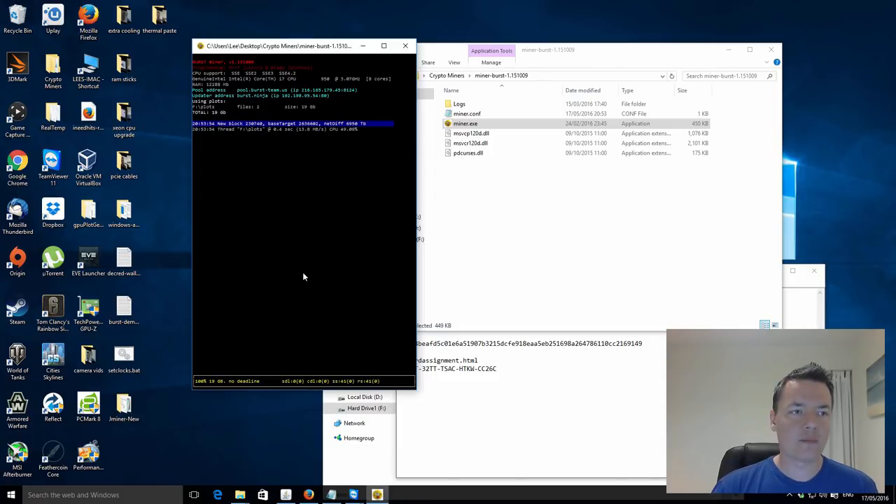
pyautogui.moveTo(288, 180)
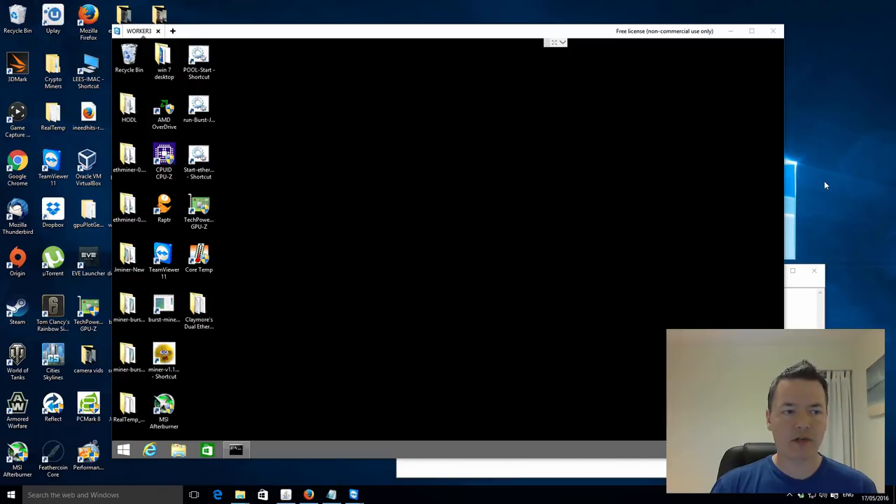
pyautogui.moveTo(644, 234)
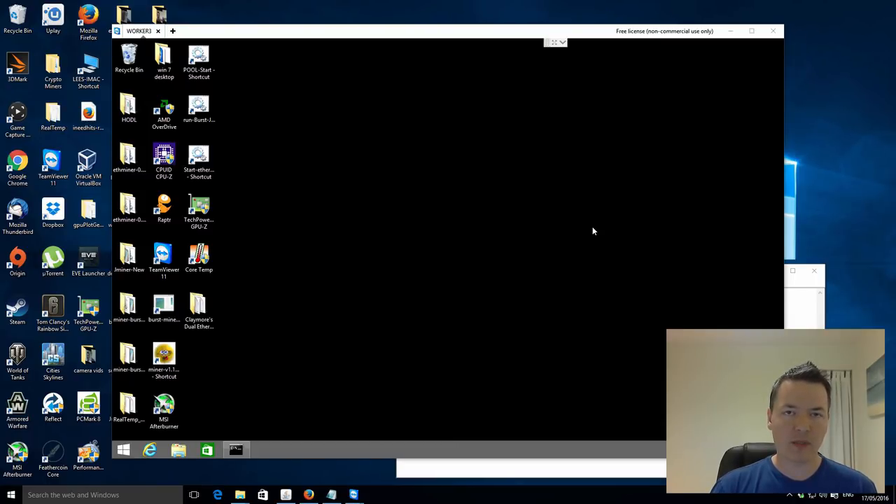
pyautogui.moveTo(276, 286)
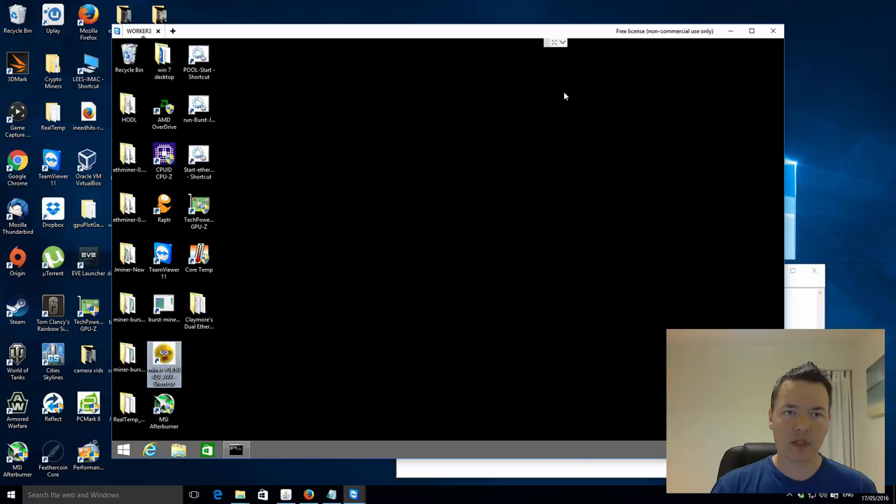
# - Launch miner-v1.160420_AVX on the remote worker so its console starts listing CPU and GPU details
pyautogui.doubleClick(164, 361)
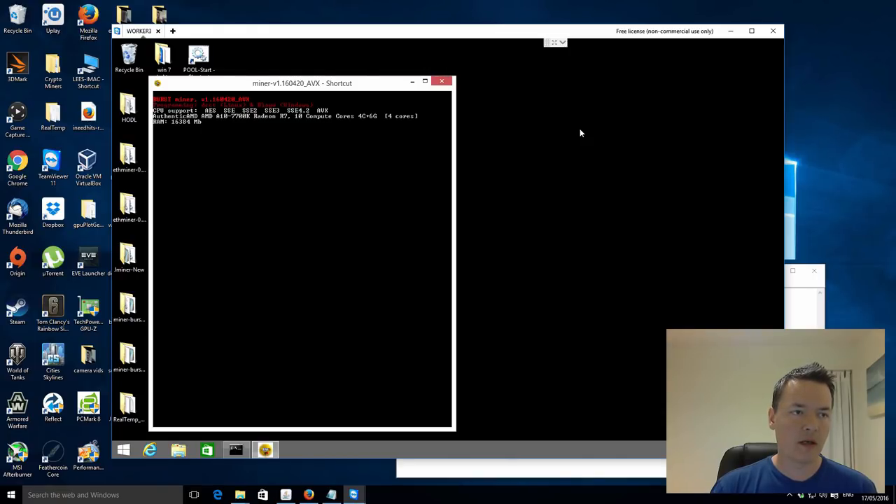
pyautogui.moveTo(380, 89)
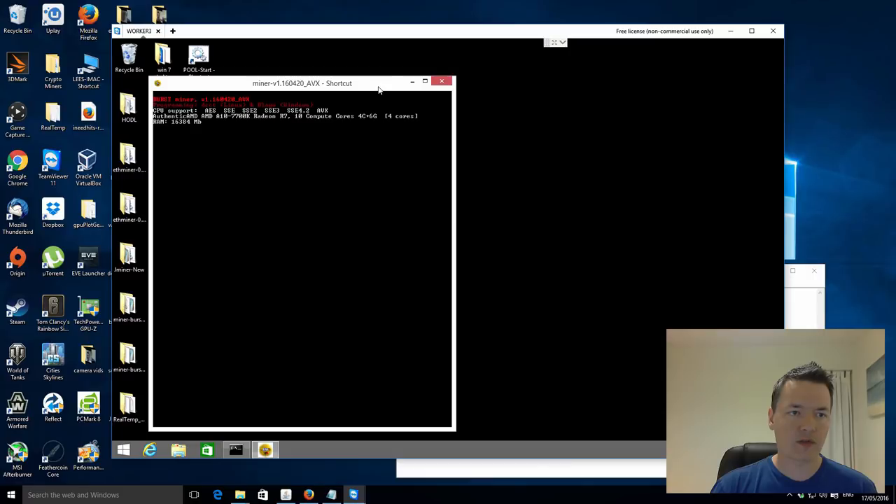
pyautogui.moveTo(389, 77)
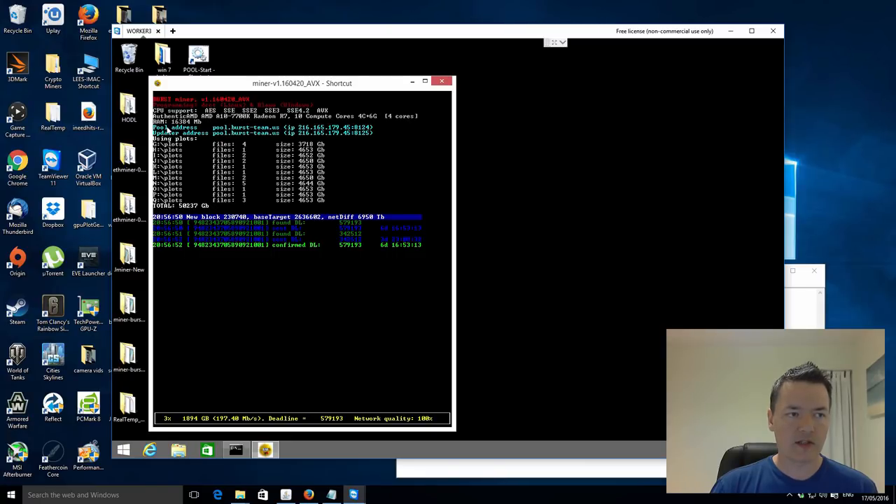
pyautogui.moveTo(168, 168)
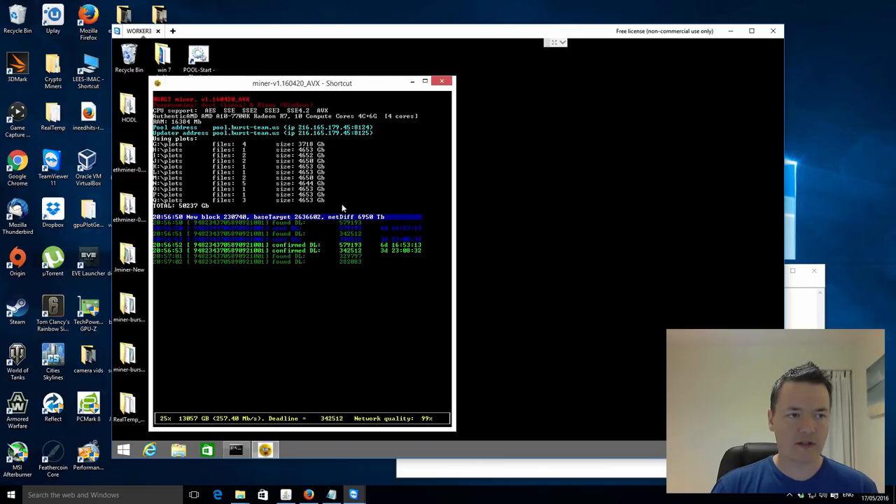
pyautogui.moveTo(245, 148)
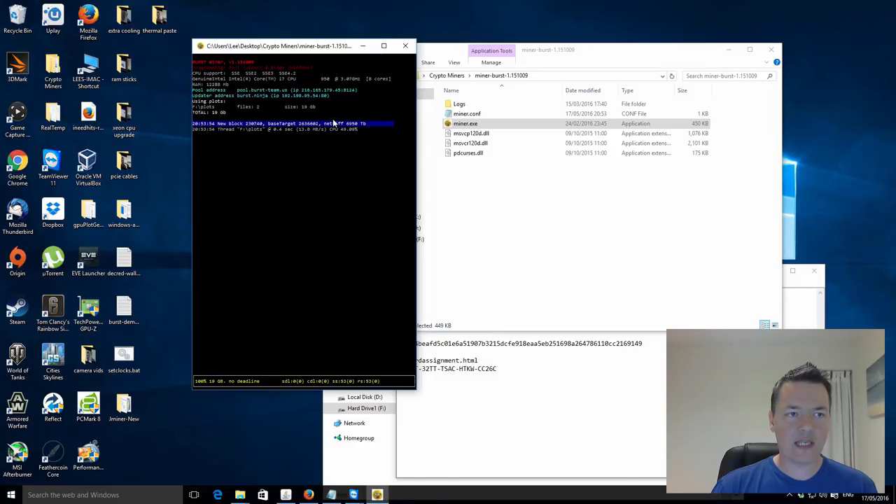
pyautogui.moveTo(333, 145)
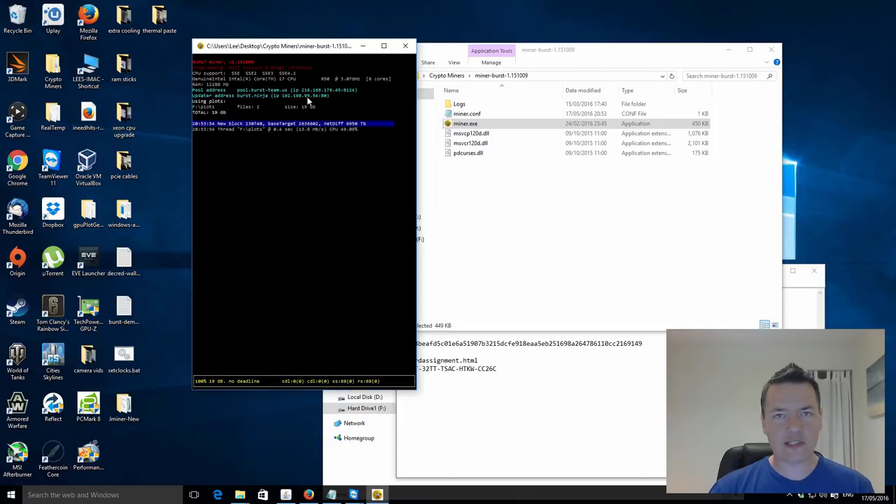
pyautogui.moveTo(328, 140)
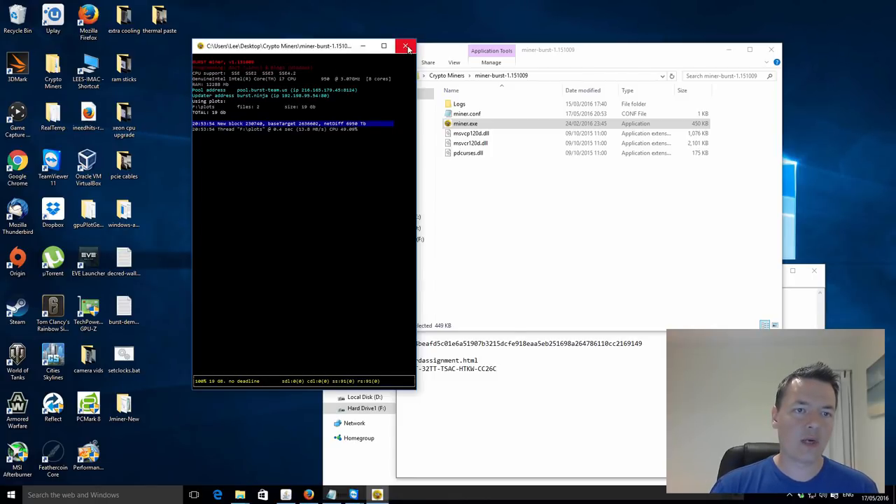
pyautogui.moveTo(405, 45)
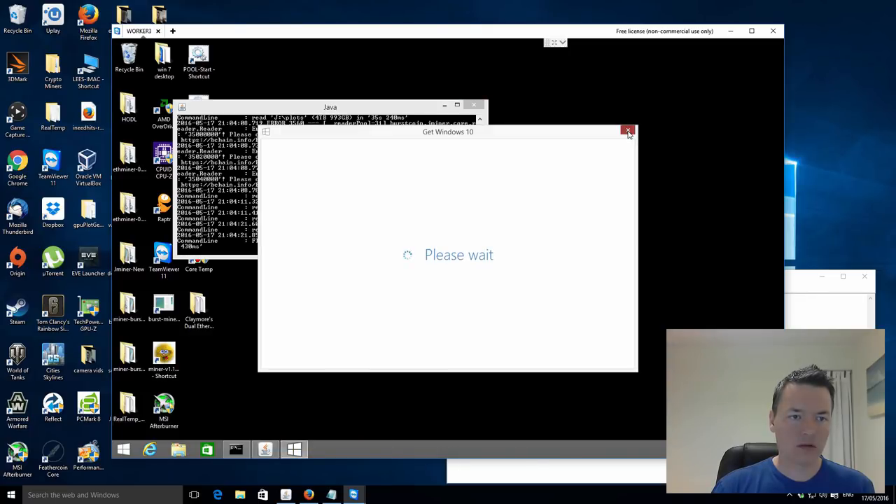
# - Dismiss the Get Windows 10 popup, move the Java miner window aside and close it
pyautogui.click(627, 132)
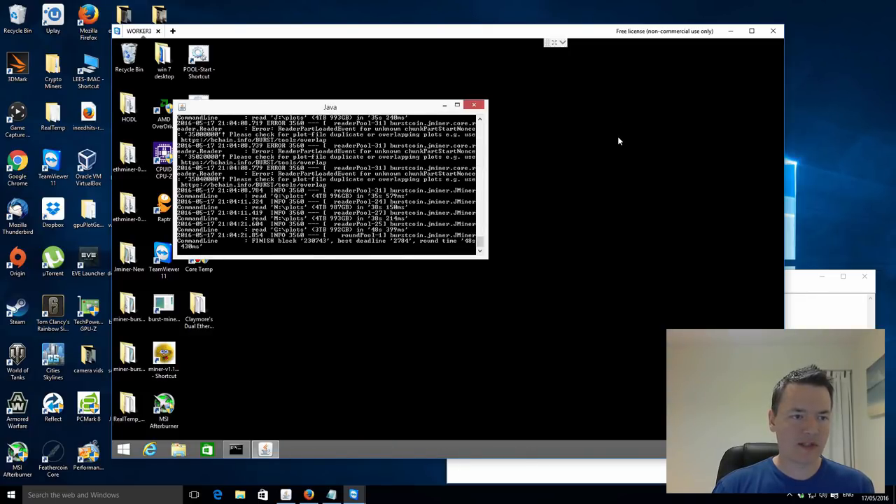
pyautogui.moveTo(331, 107); pyautogui.dragTo(343, 98)
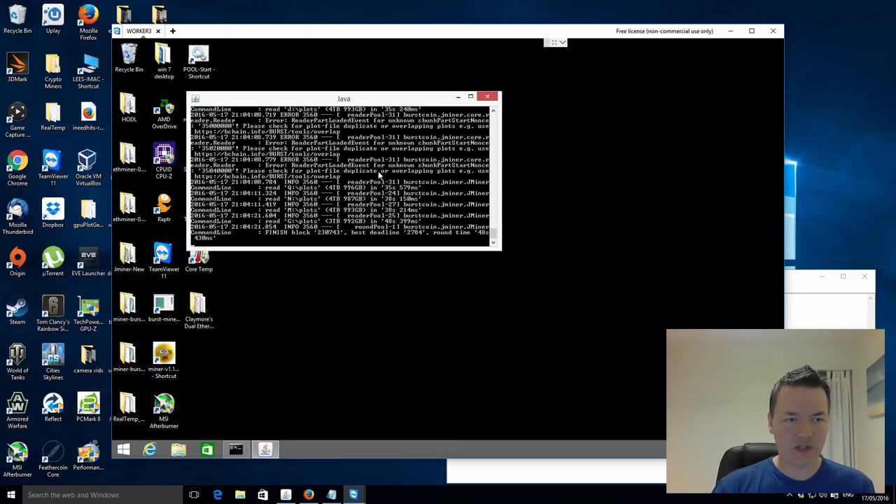
pyautogui.moveTo(318, 243)
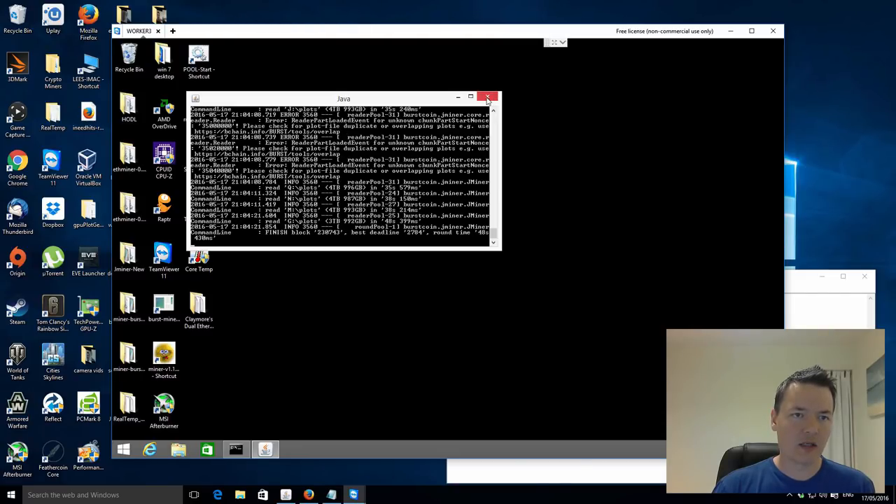
pyautogui.click(488, 98)
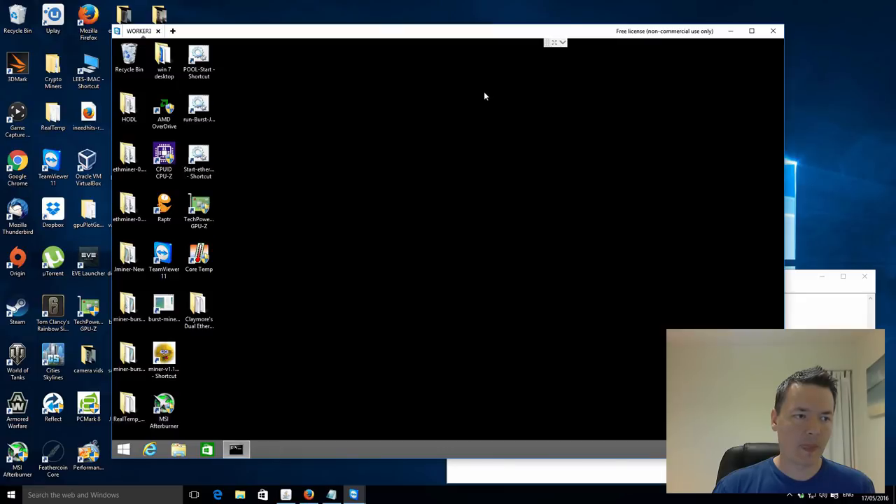
# - Open the jminer-New folder and its jminer.properties file in Notepad for editing
pyautogui.click(129, 257)
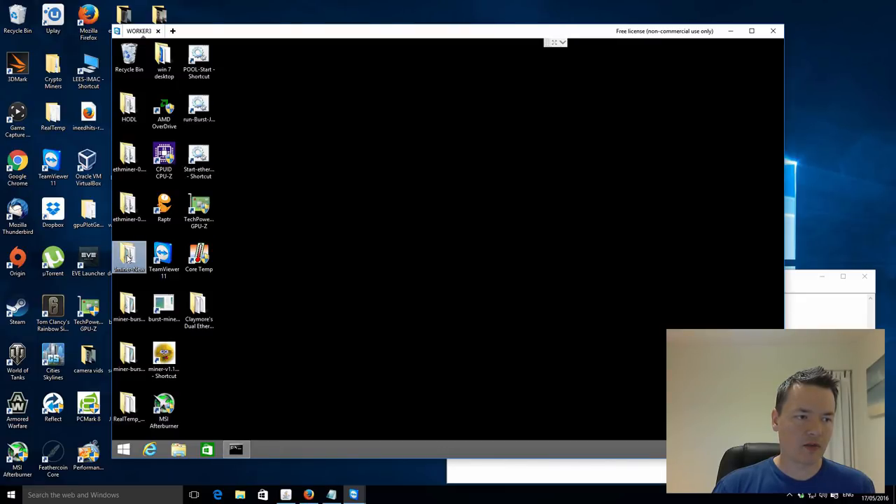
pyautogui.doubleClick(129, 257)
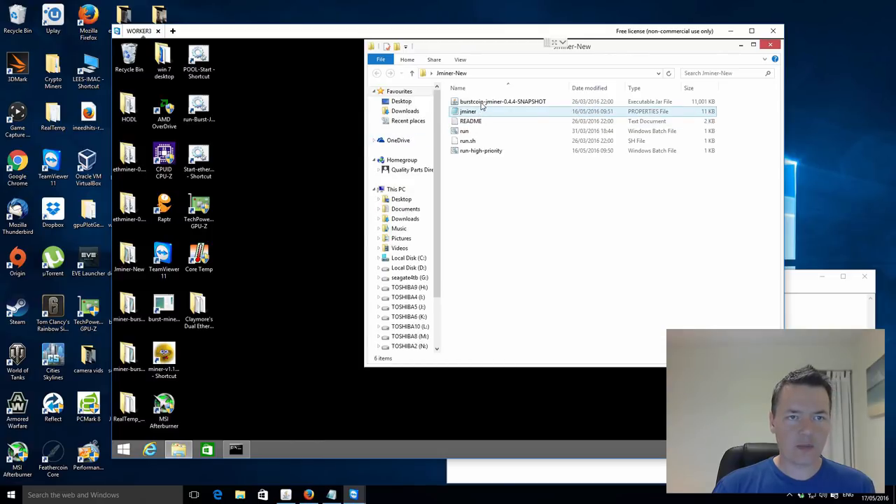
pyautogui.click(503, 100)
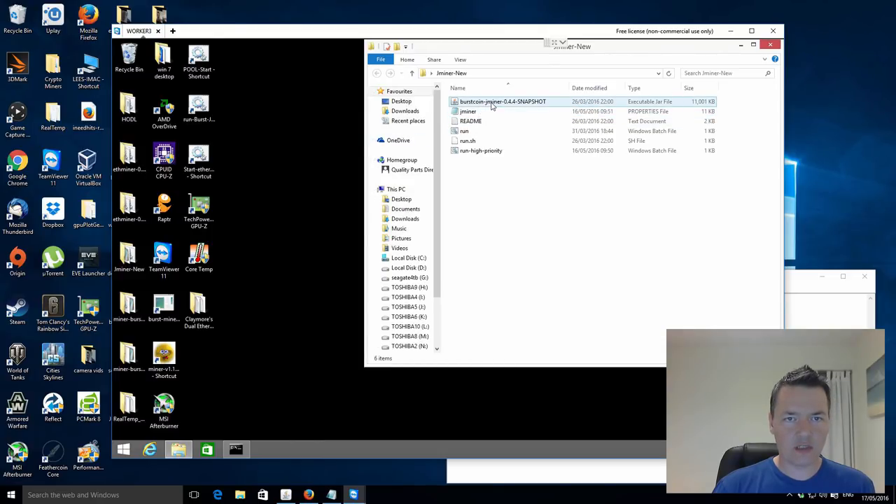
pyautogui.click(466, 112)
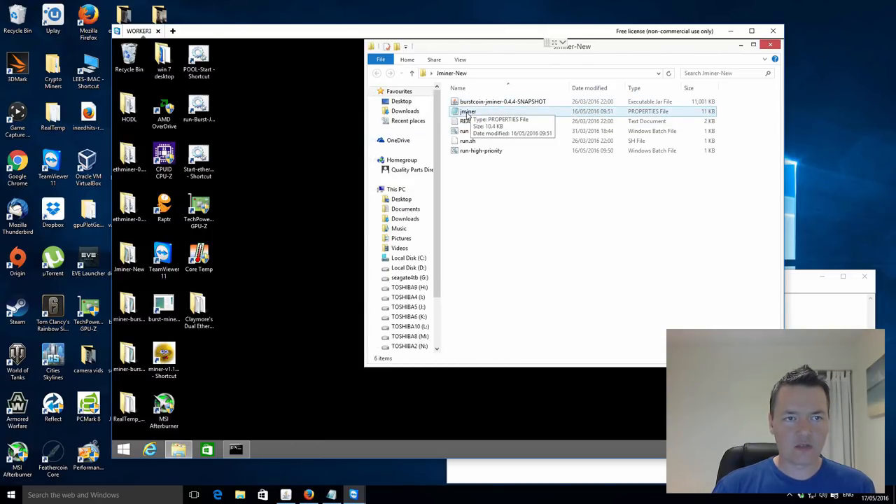
pyautogui.click(467, 112)
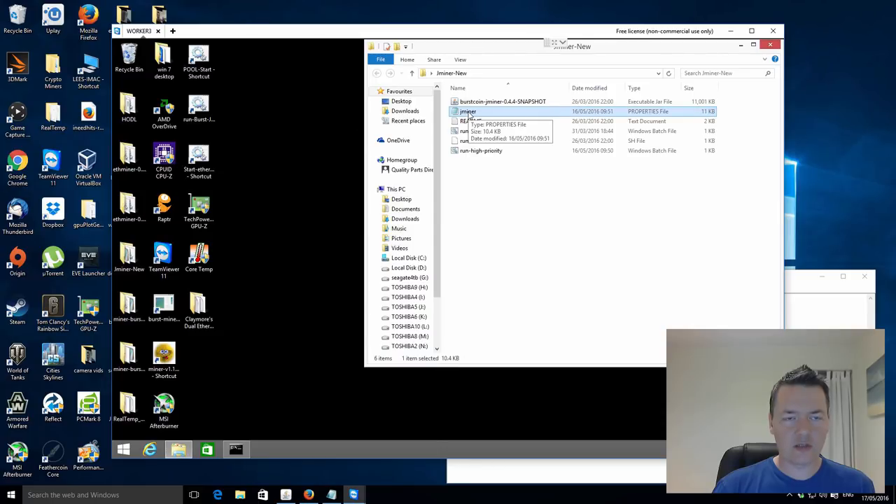
pyautogui.rightClick(467, 112)
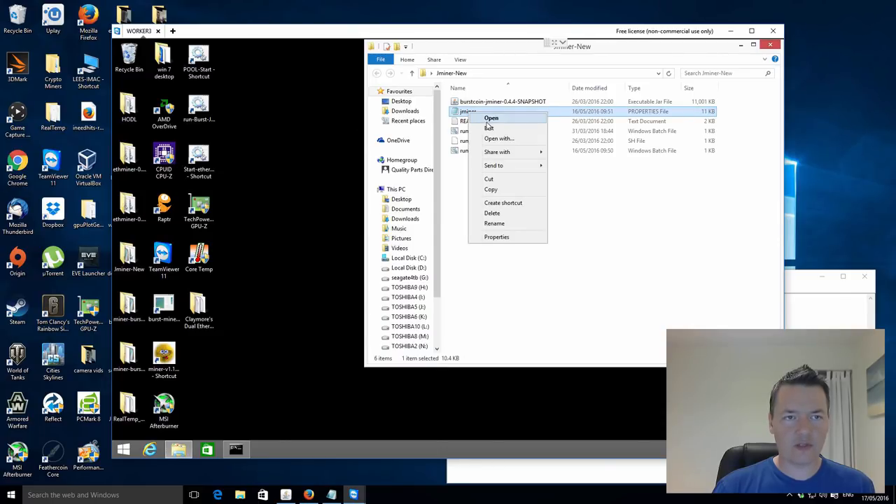
pyautogui.click(490, 118)
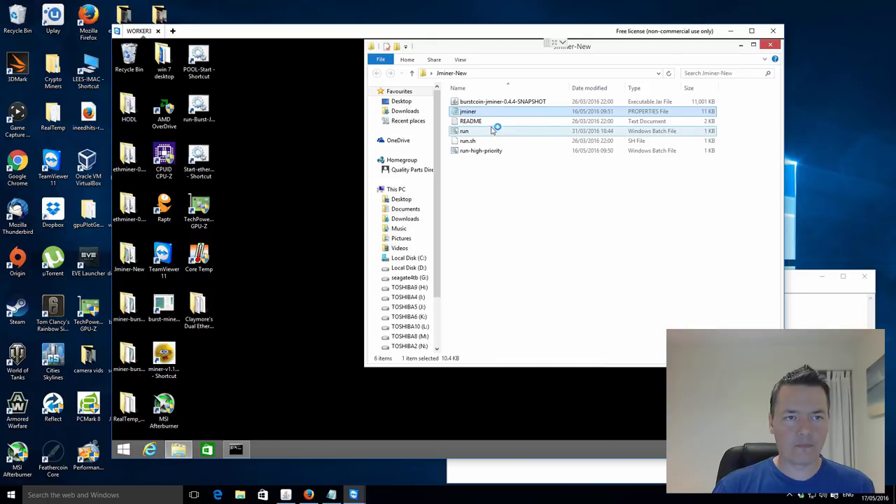
pyautogui.doubleClick(467, 112)
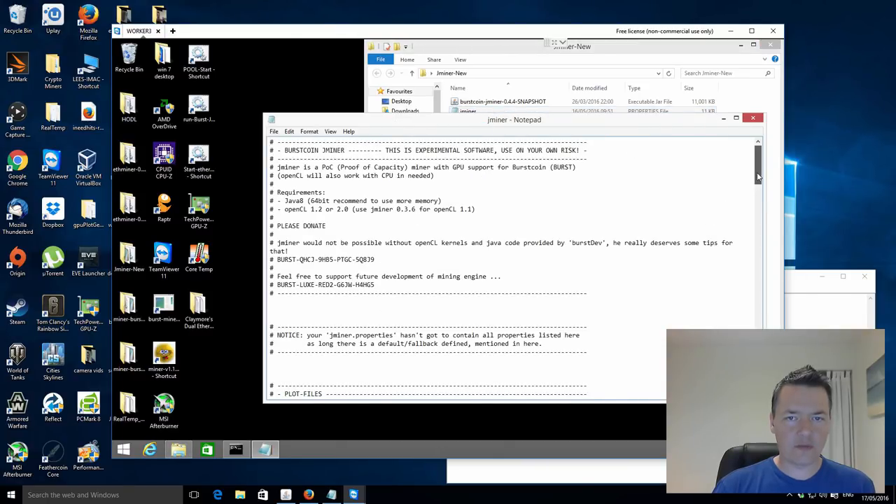
pyautogui.scroll(-3)
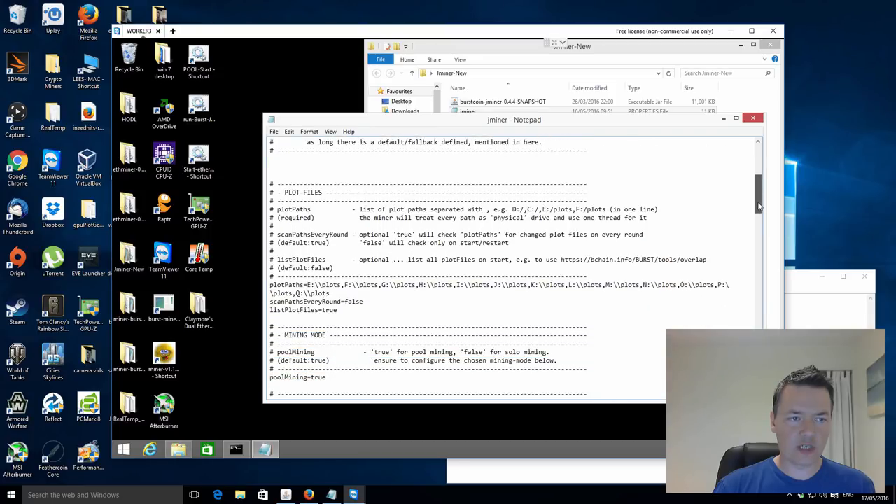
pyautogui.scroll(-3)
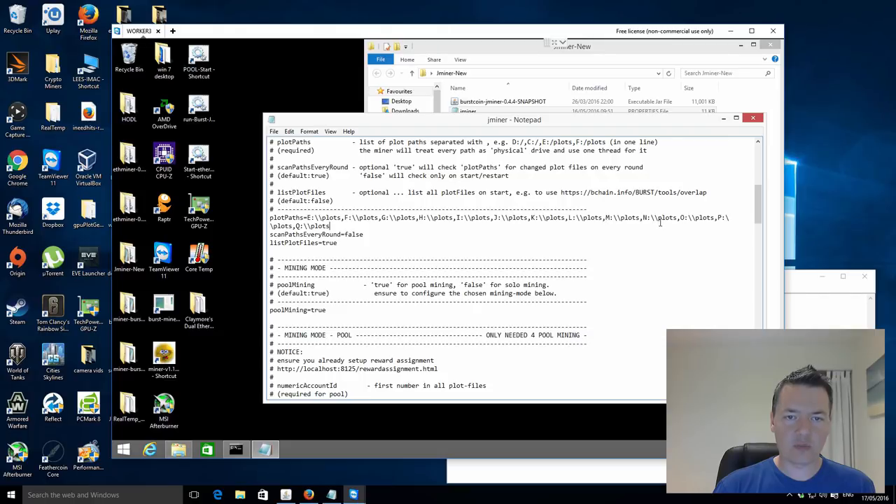
pyautogui.moveTo(430, 238)
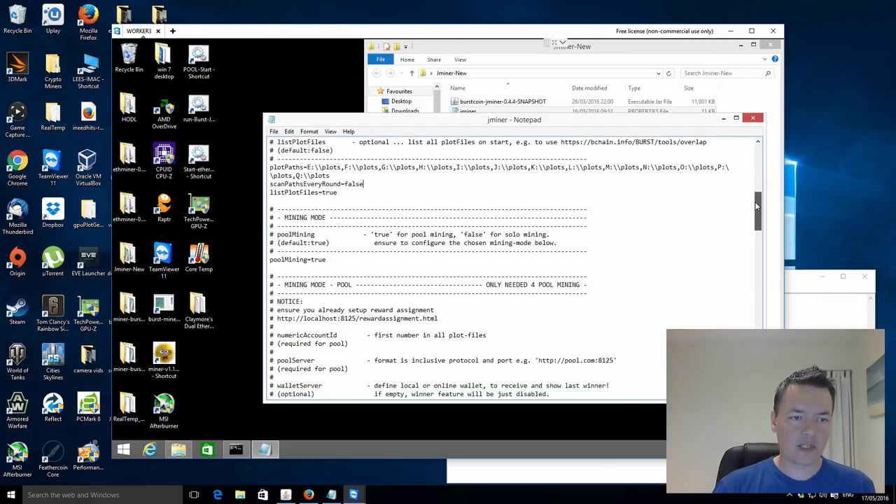
pyautogui.scroll(-3)
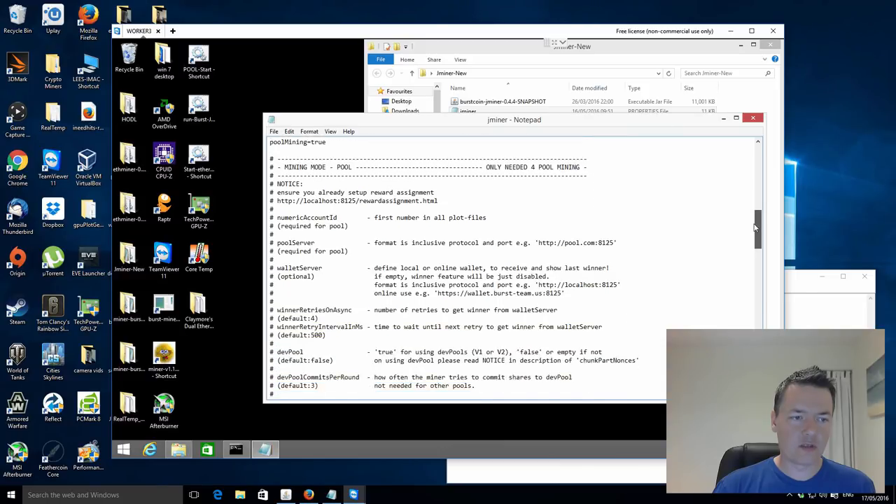
pyautogui.scroll(-3)
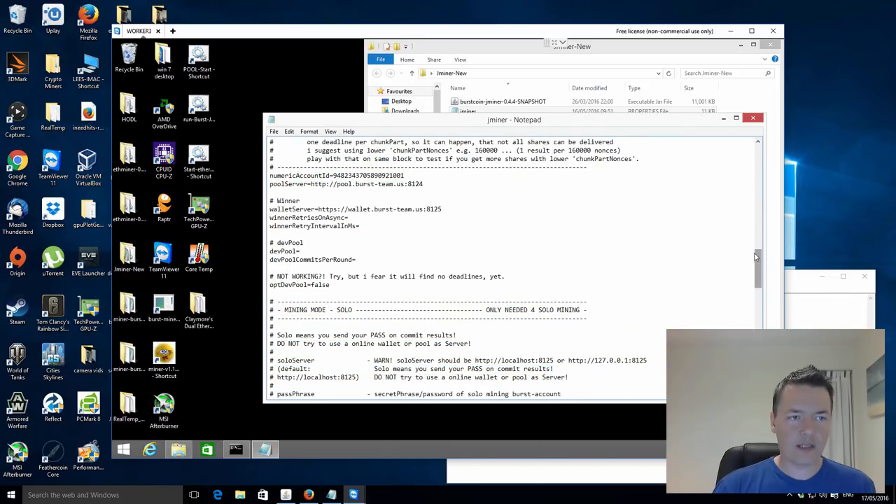
pyautogui.doubleClick(299, 177)
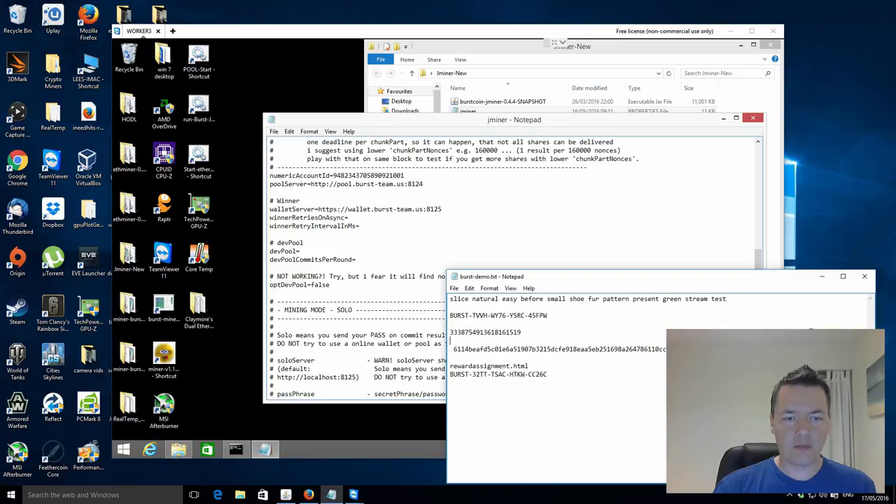
pyautogui.doubleClick(486, 332)
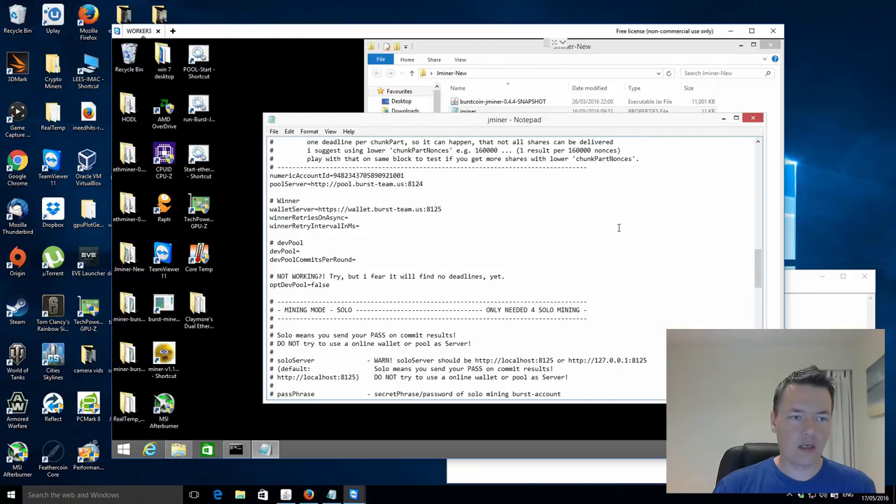
pyautogui.scroll(-3)
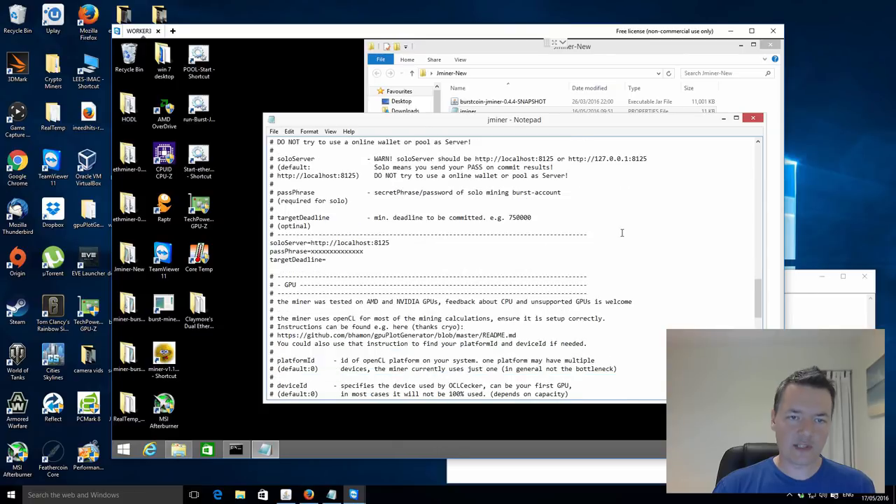
pyautogui.scroll(-3)
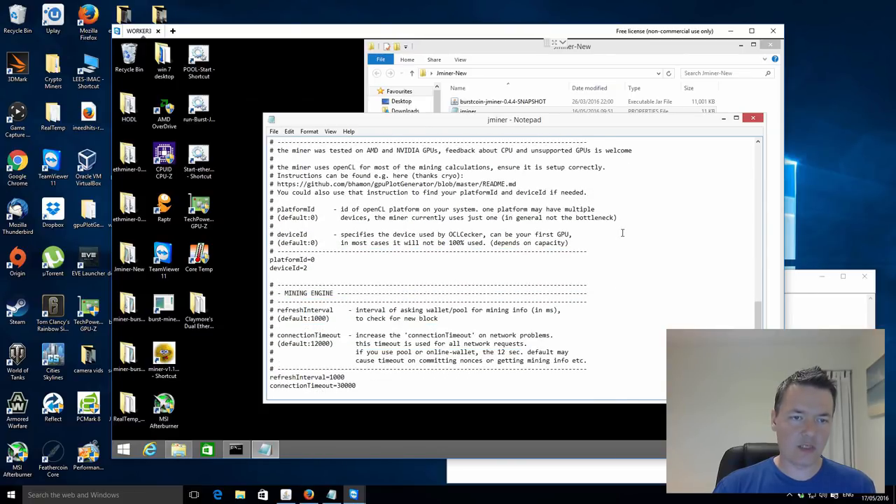
pyautogui.scroll(-3)
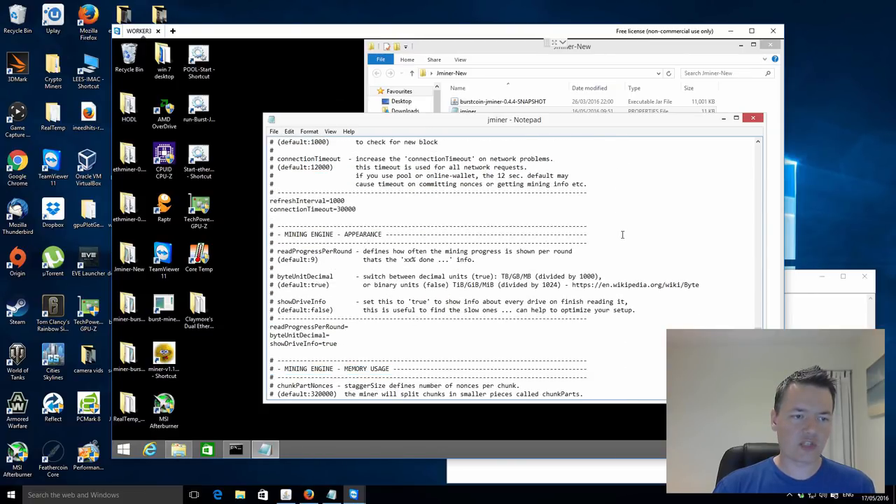
pyautogui.scroll(-3)
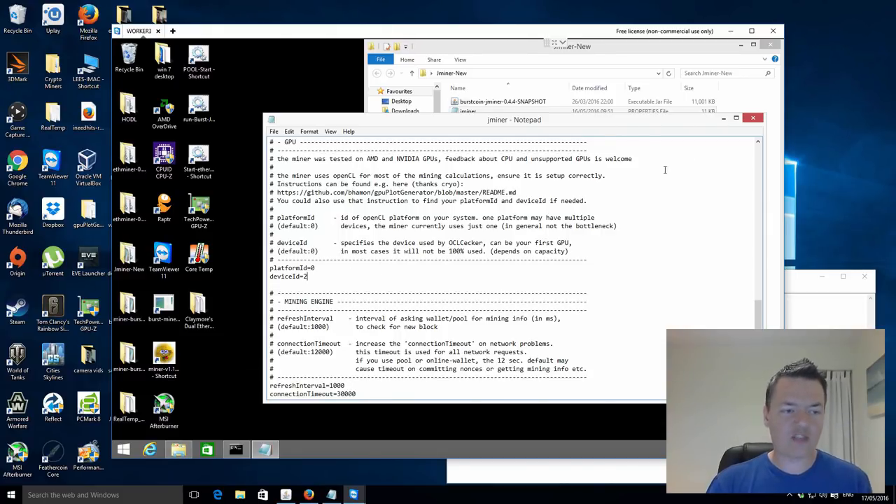
pyautogui.scroll(-3)
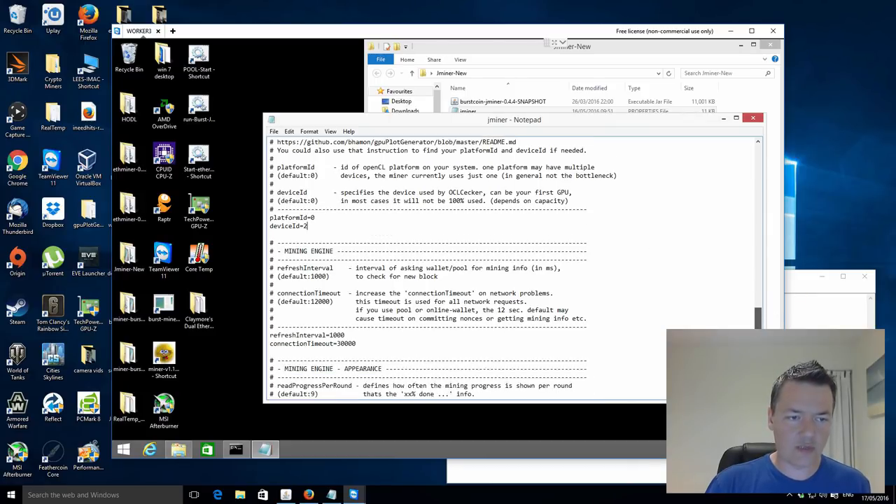
pyautogui.scroll(-3)
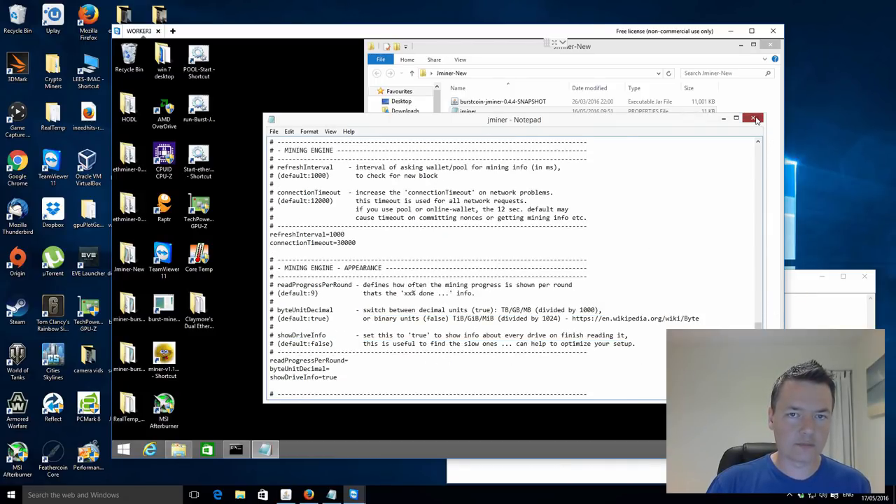
# - Review run.bat's java -jar burstcoin-jminer-0.4.6-SNAPSHOT launch command in Notepad, then close it
pyautogui.click(755, 119)
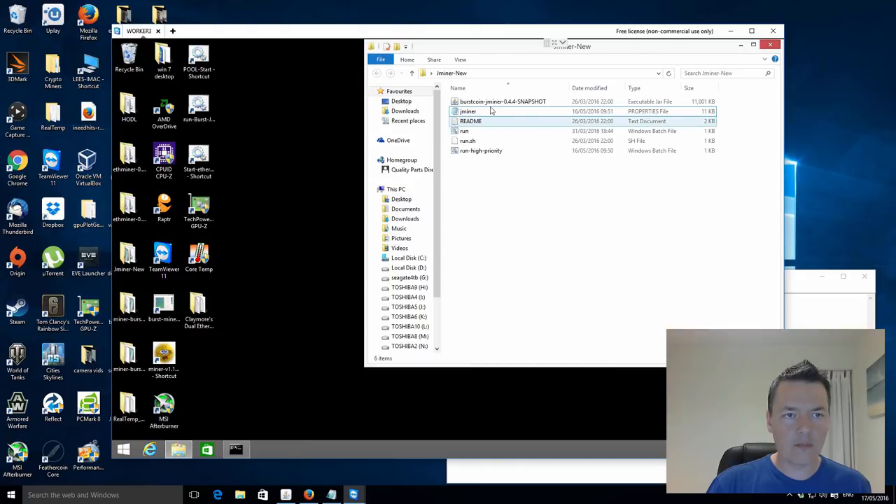
pyautogui.click(465, 132)
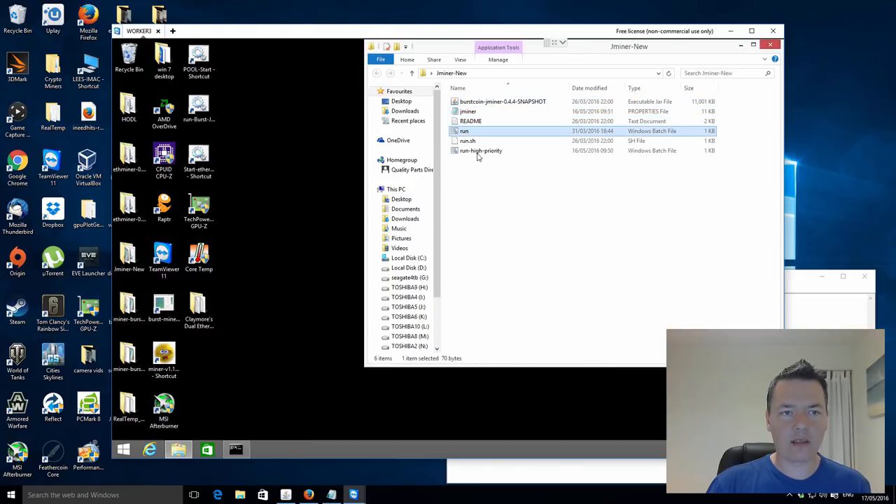
pyautogui.moveTo(482, 151)
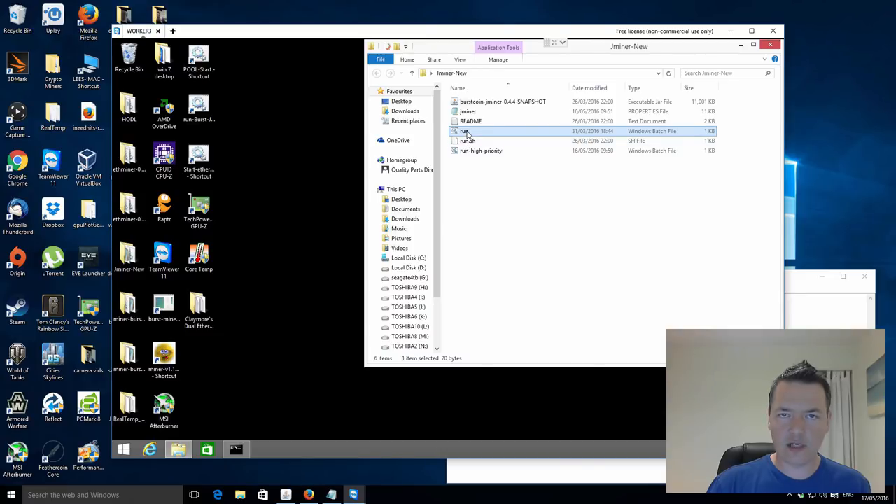
pyautogui.moveTo(470, 133)
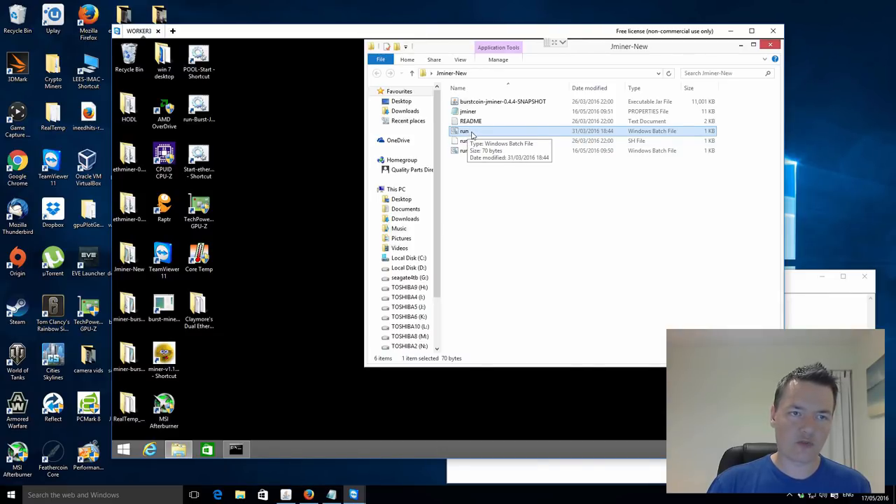
pyautogui.rightClick(465, 132)
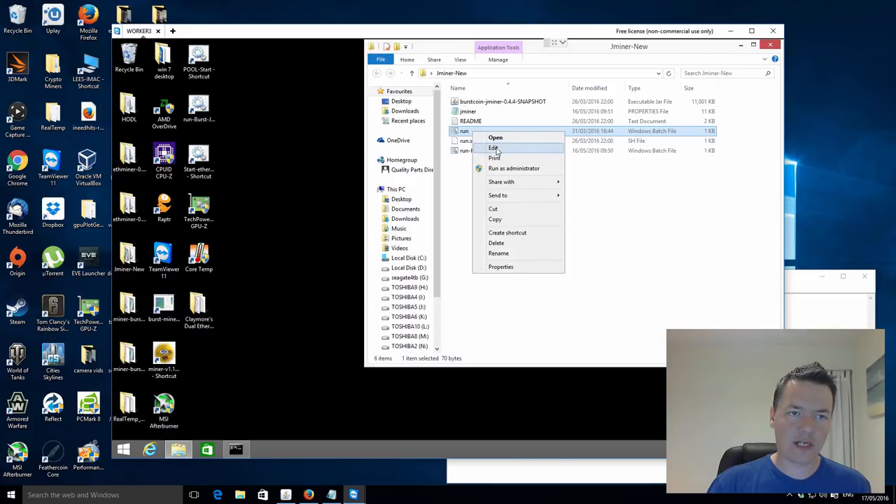
pyautogui.click(493, 148)
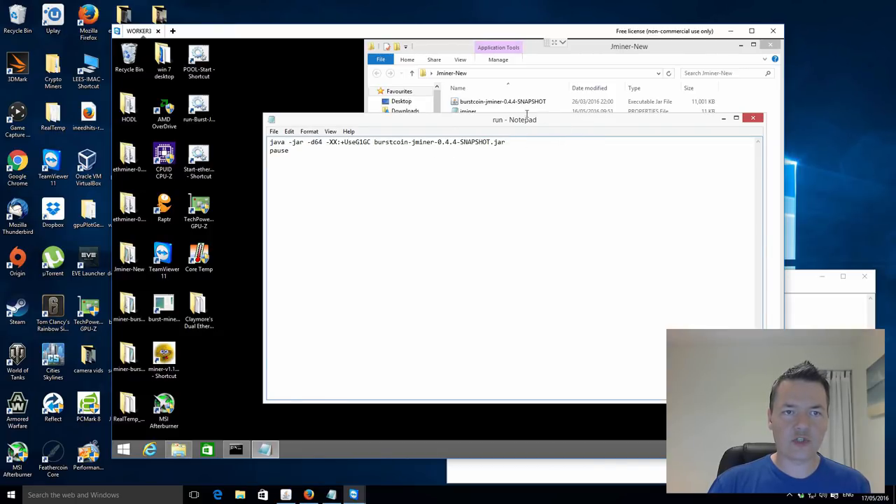
pyautogui.click(503, 101)
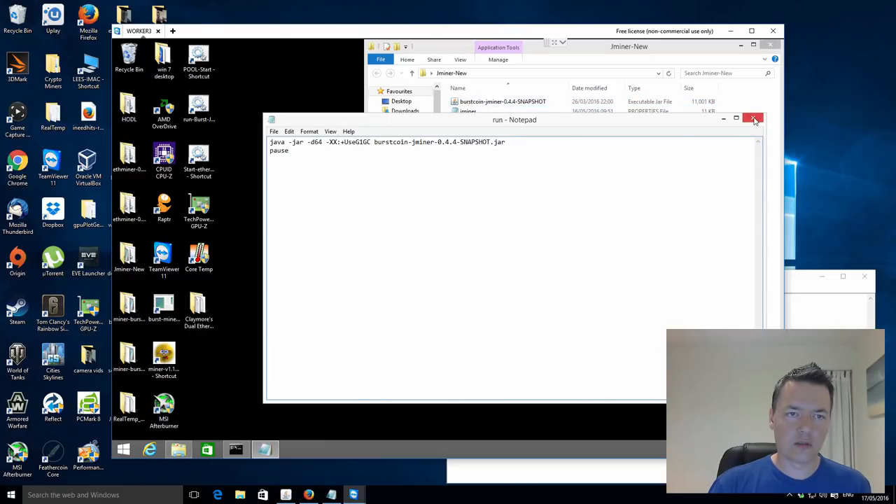
pyautogui.click(753, 119)
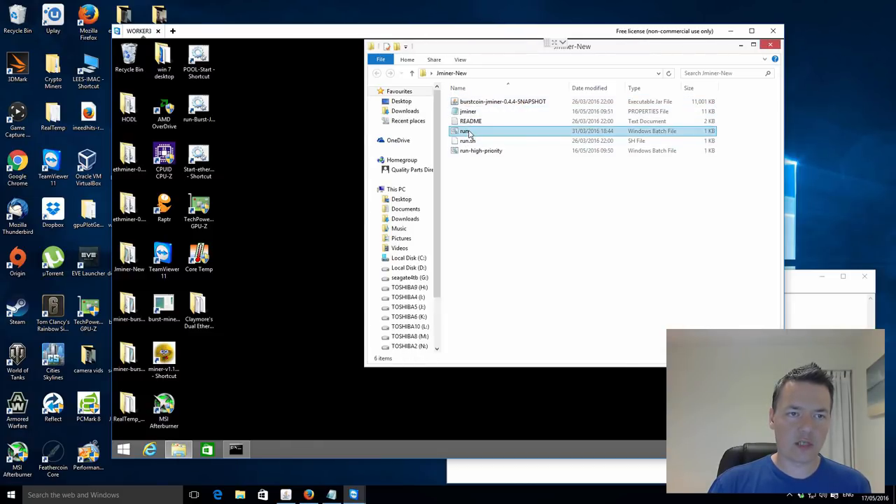
# - Launch run.bat so jminer starts in a command window and reads plots for the pool
pyautogui.doubleClick(465, 132)
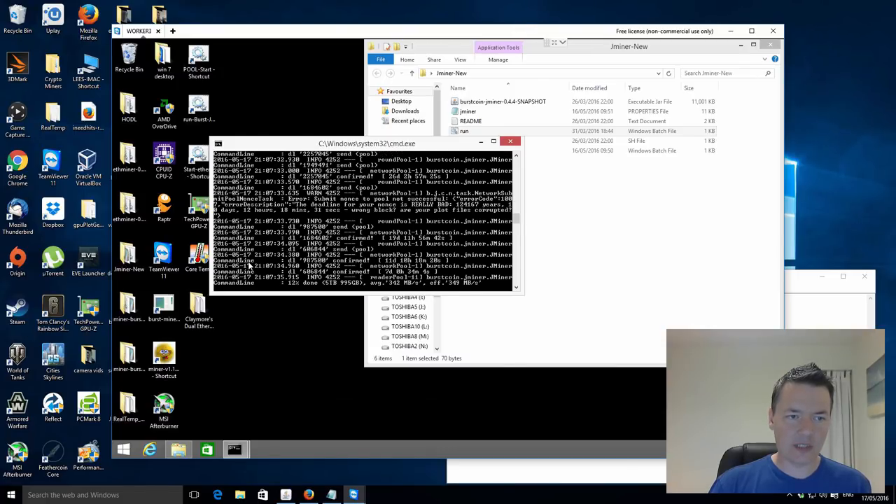
pyautogui.moveTo(282, 291)
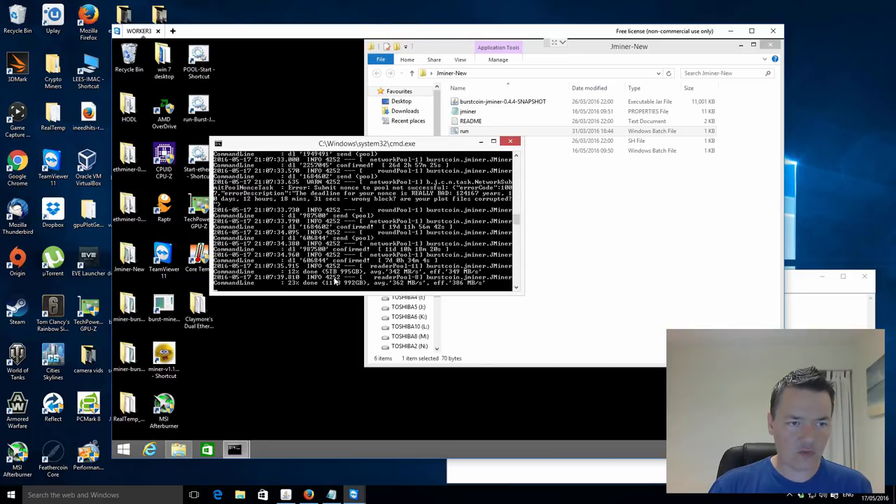
pyautogui.moveTo(330, 290)
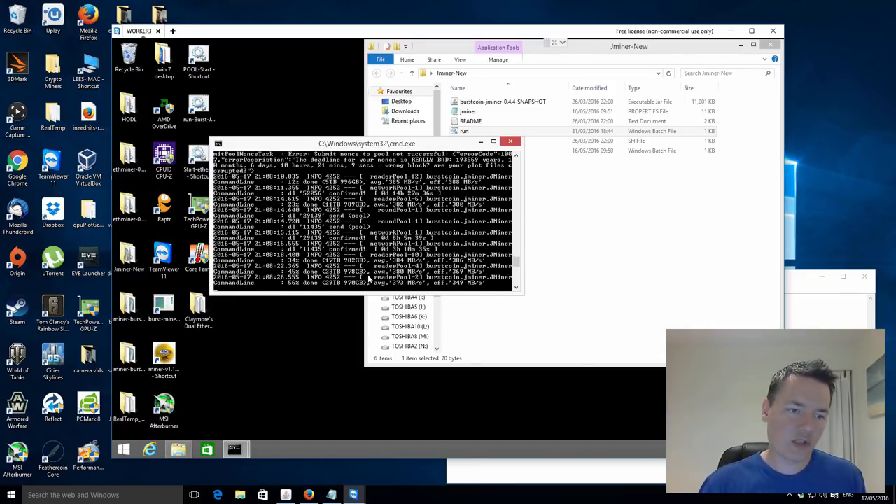
pyautogui.moveTo(586, 262)
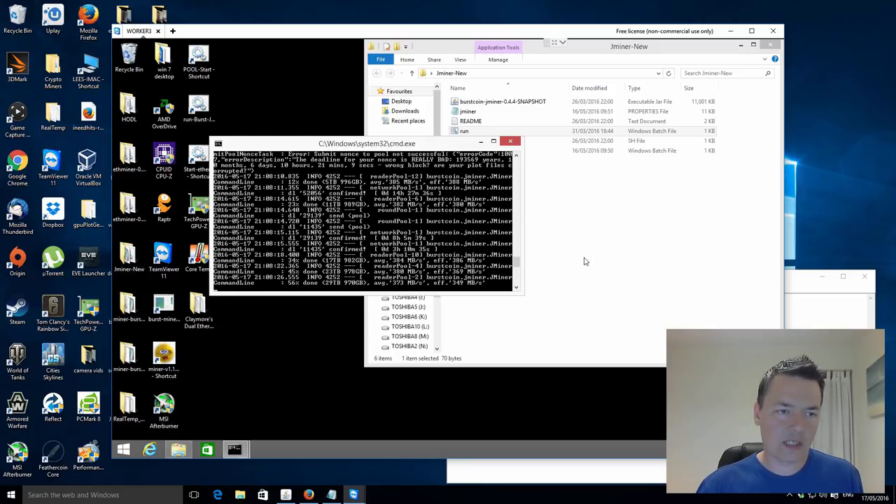